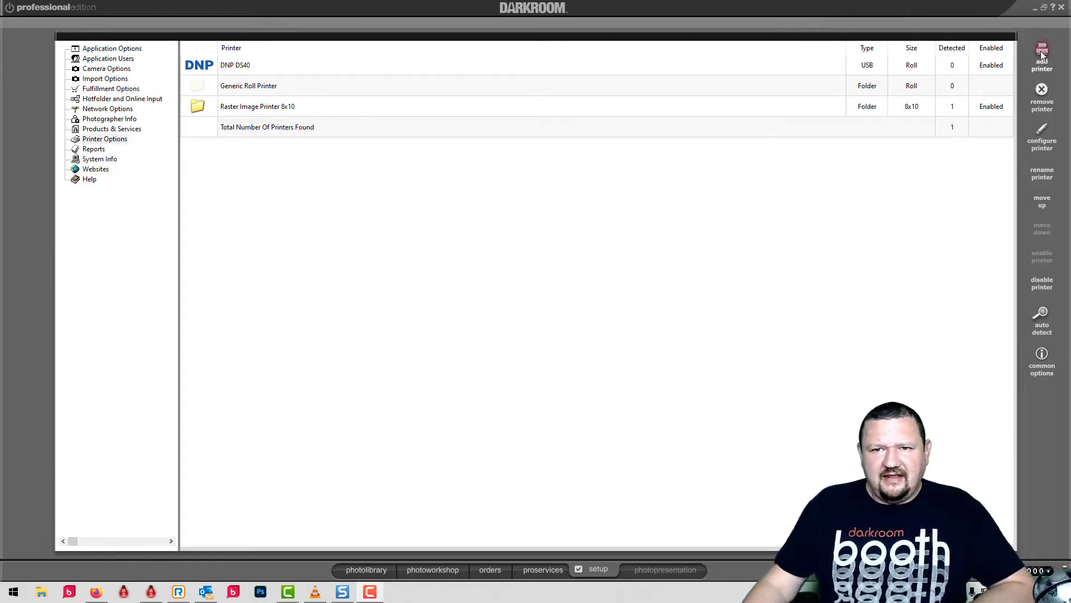
Open Add Printer and scroll through the supported printer models, Agfa and Canon through Noritsu.
click(1041, 56)
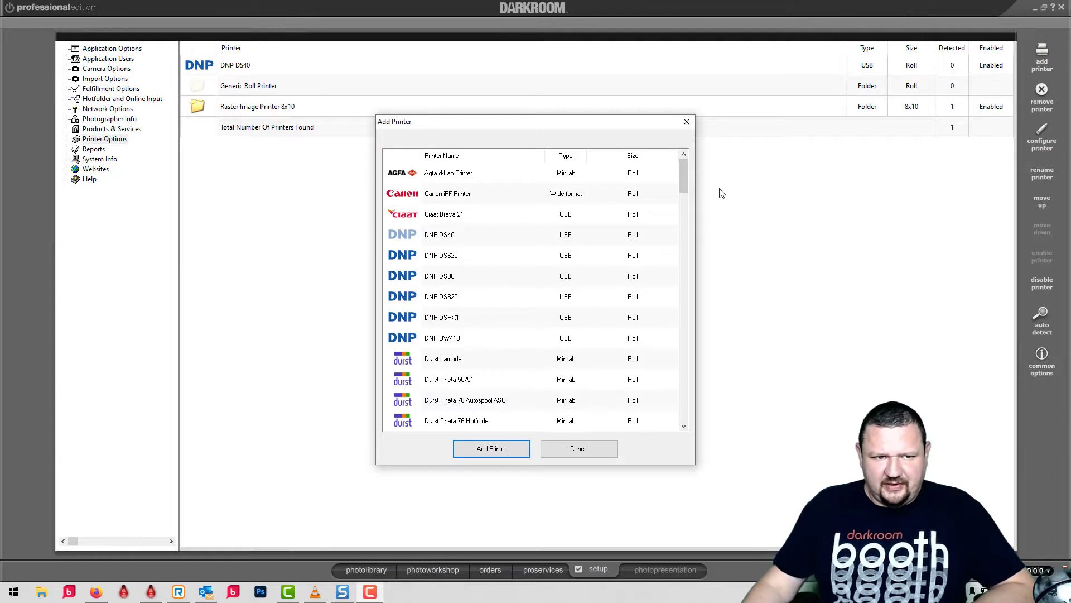
scroll(down, 3)
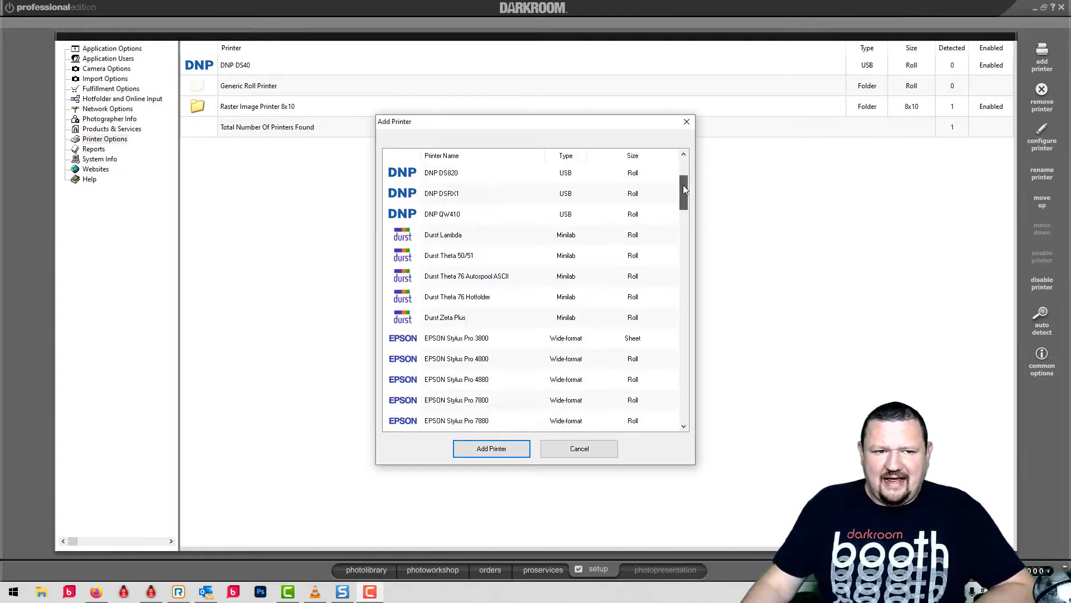
scroll(down, 3)
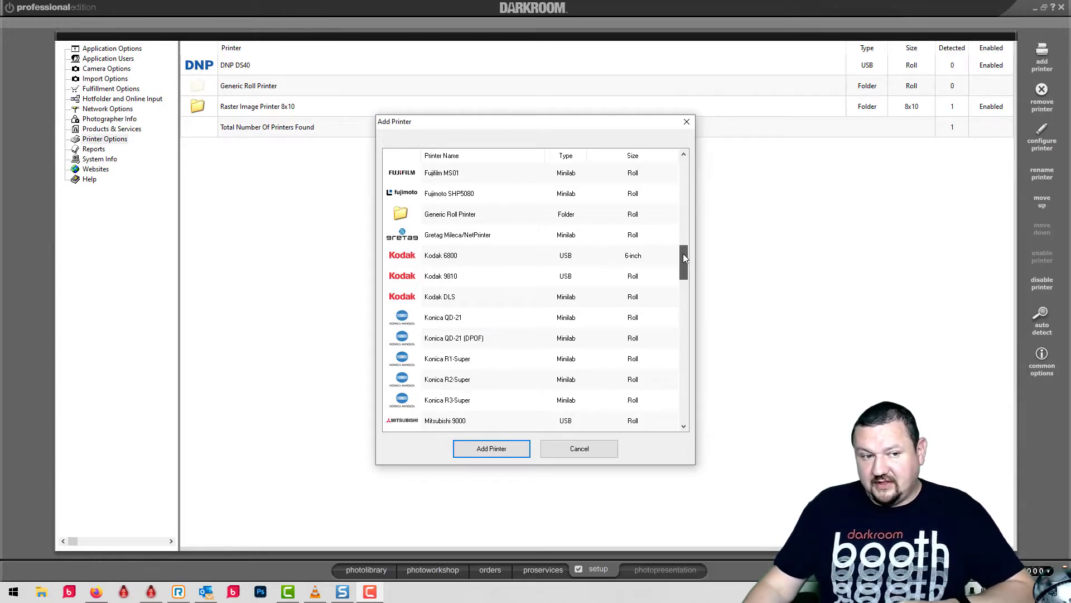
scroll(down, 3)
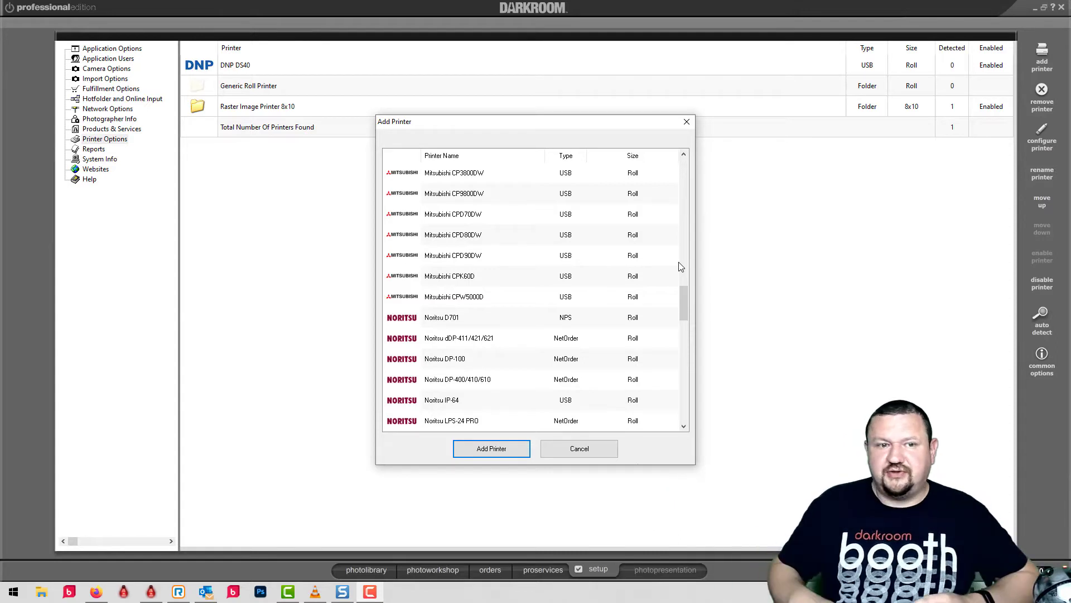
scroll(down, 3)
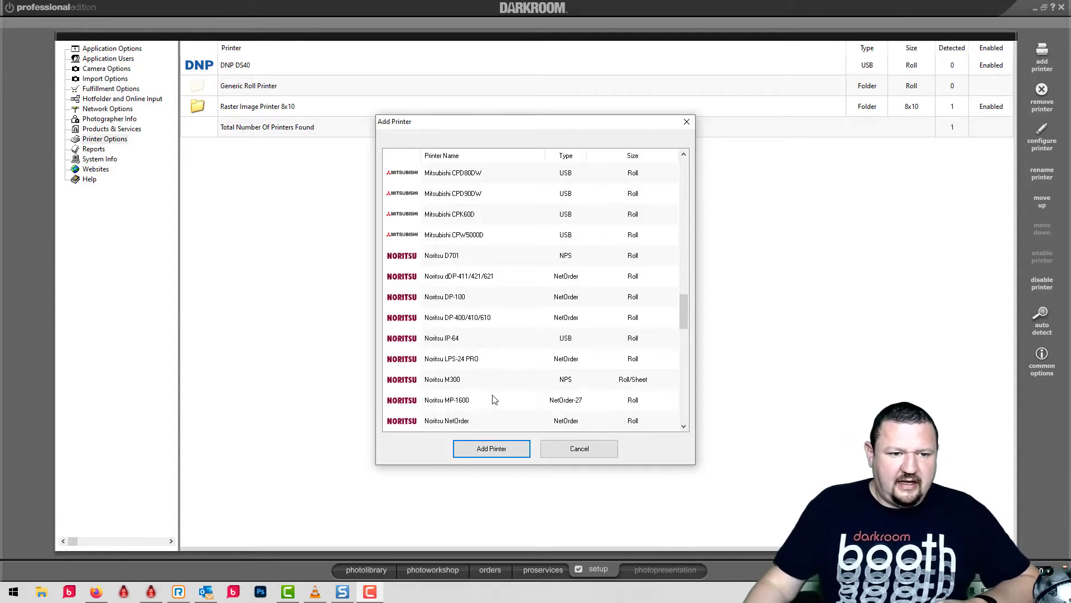
mouse_move(424, 383)
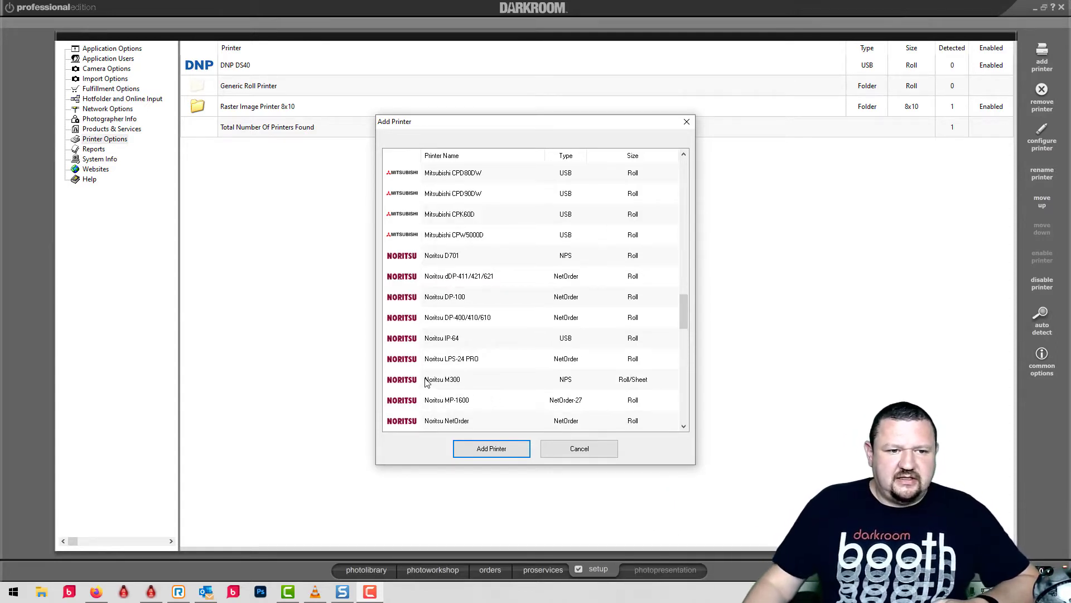
mouse_move(462, 368)
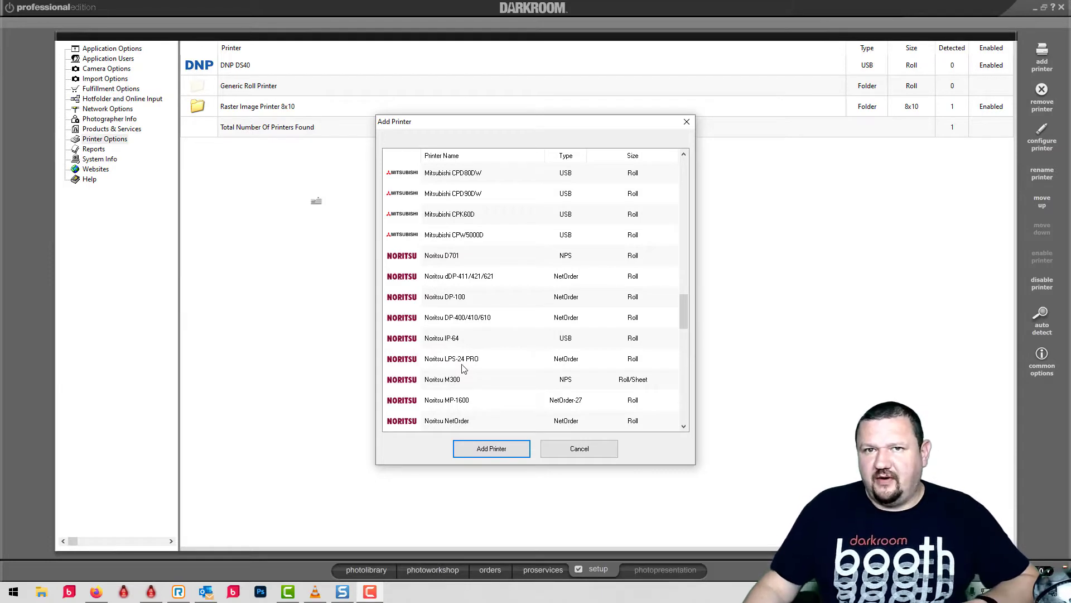
click(451, 358)
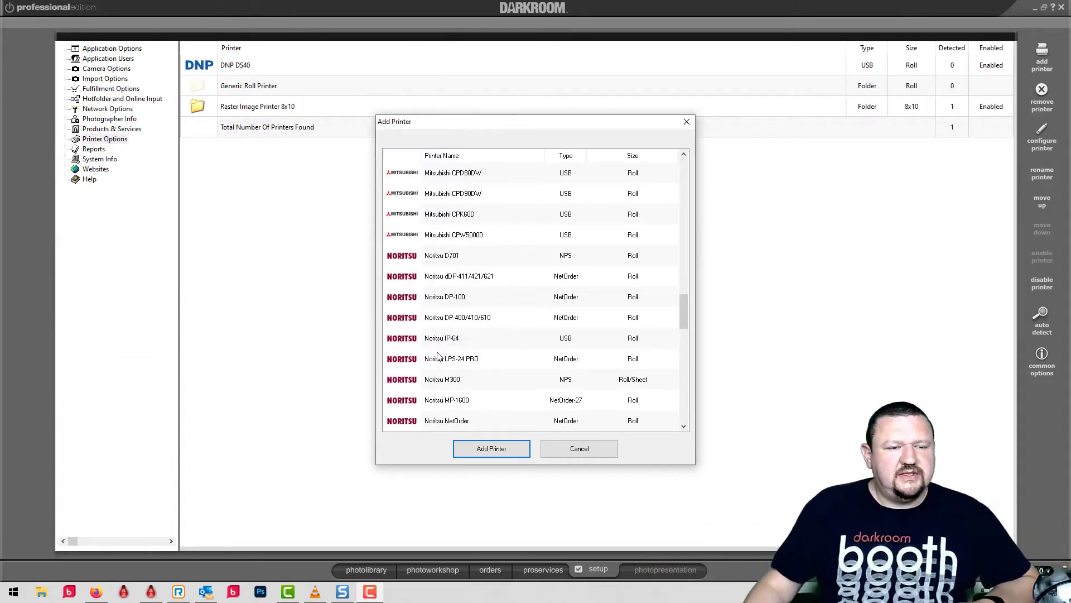
scroll(up, 3)
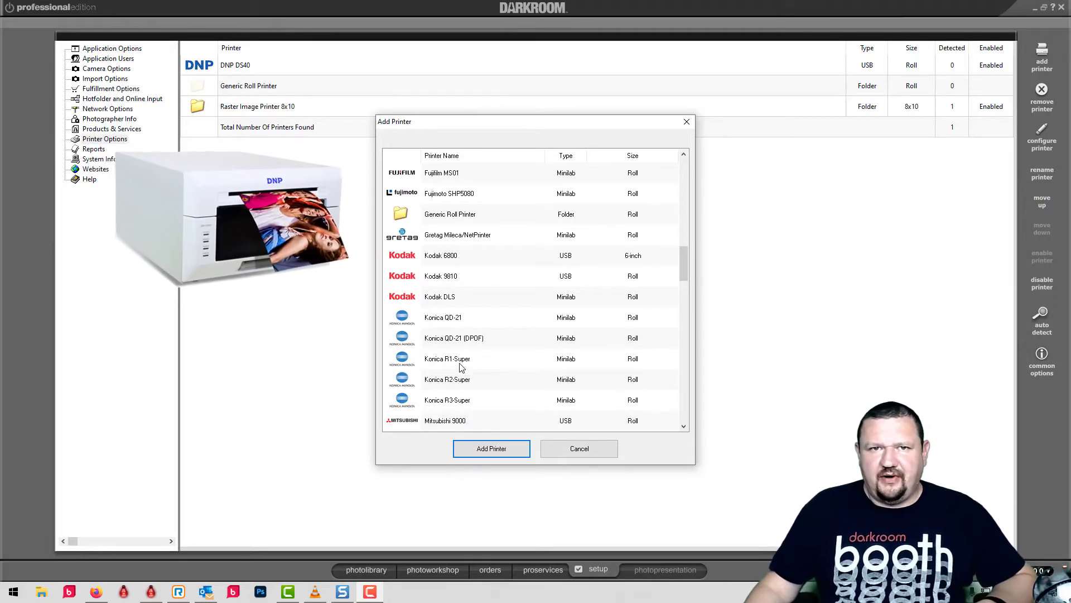
scroll(up, 3)
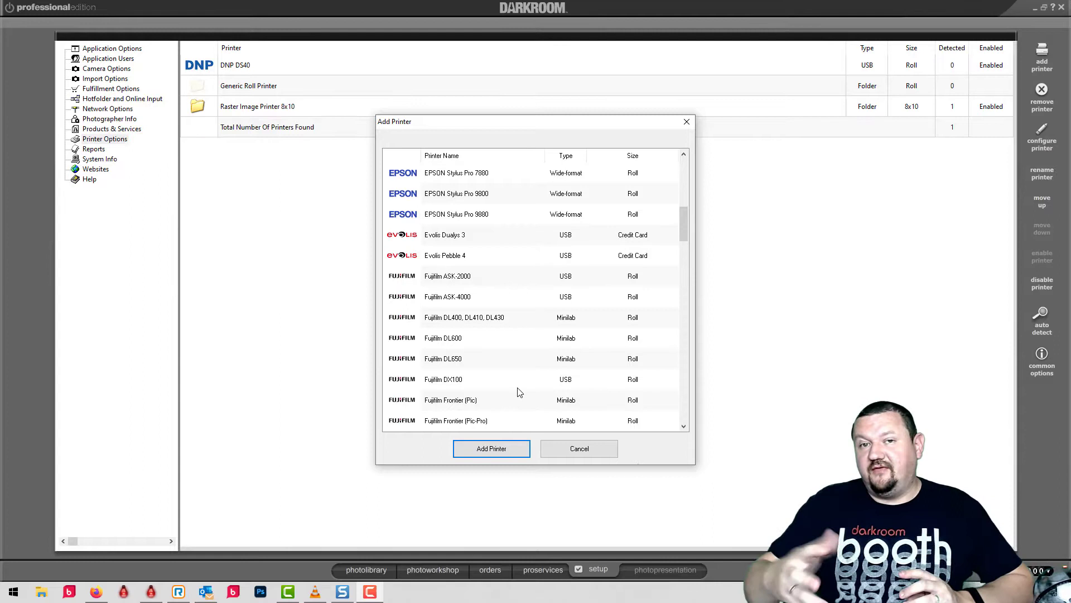
mouse_move(500, 295)
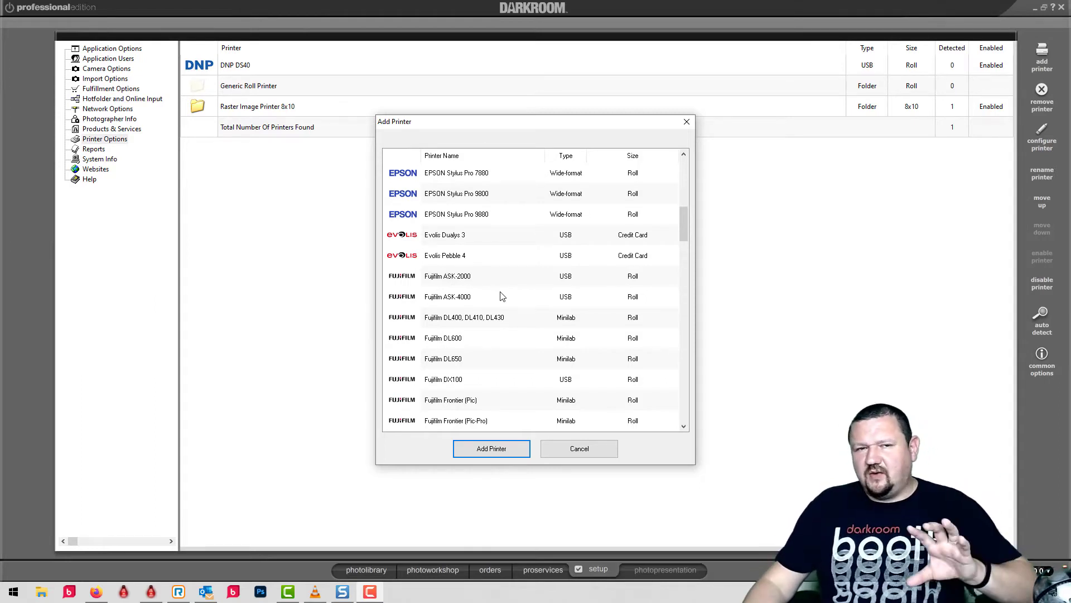
mouse_move(361, 297)
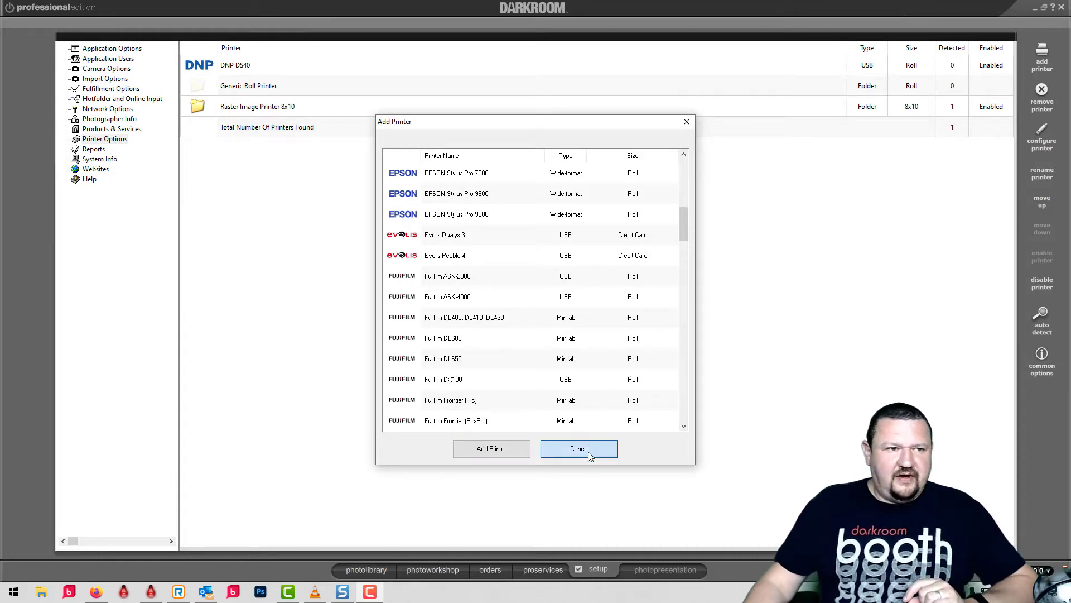
Cancel the Add Printer dialog, returning to the three configured printers.
click(578, 448)
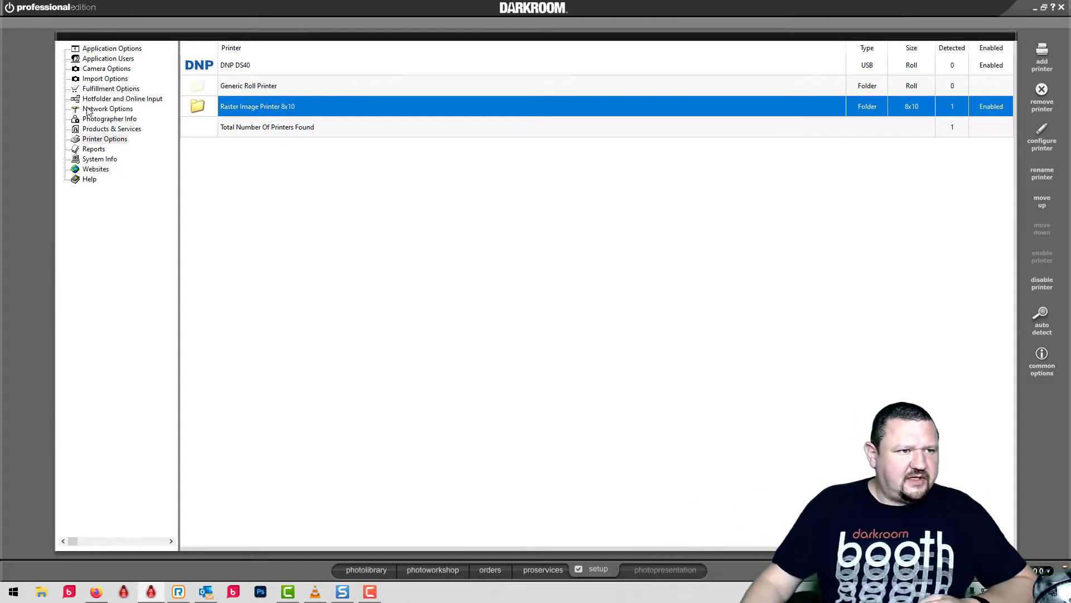
Show the Network Setup page with its single computer, client and server choices.
click(107, 108)
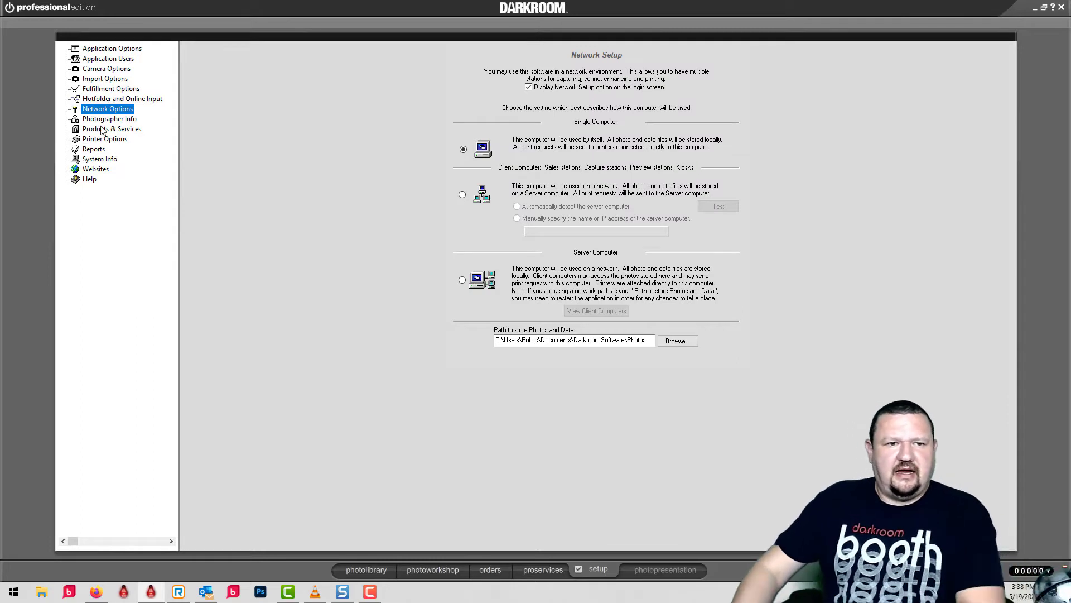
mouse_move(606, 88)
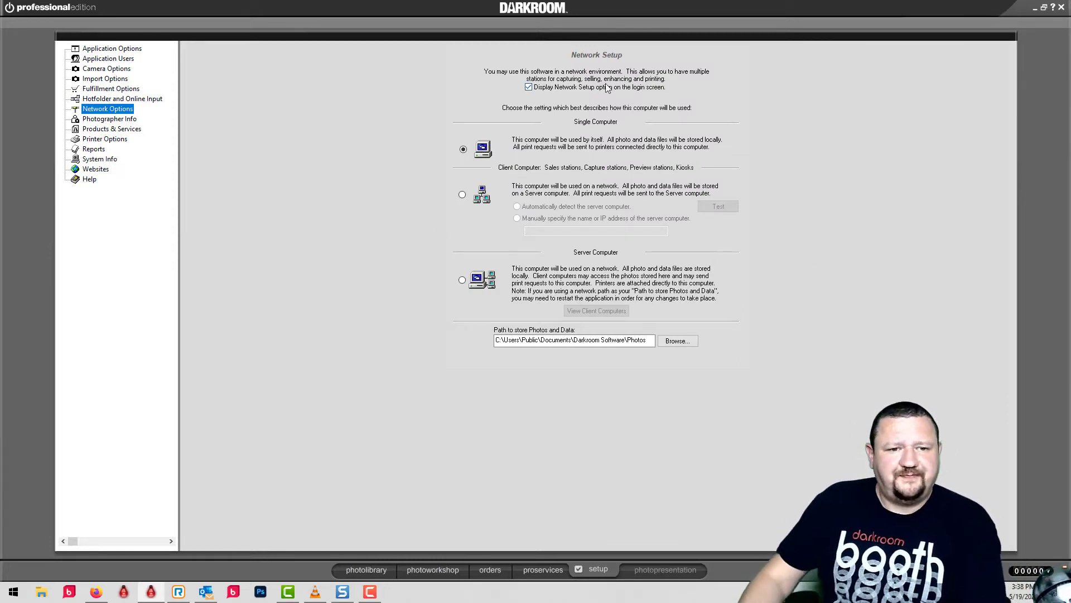
mouse_move(386, 189)
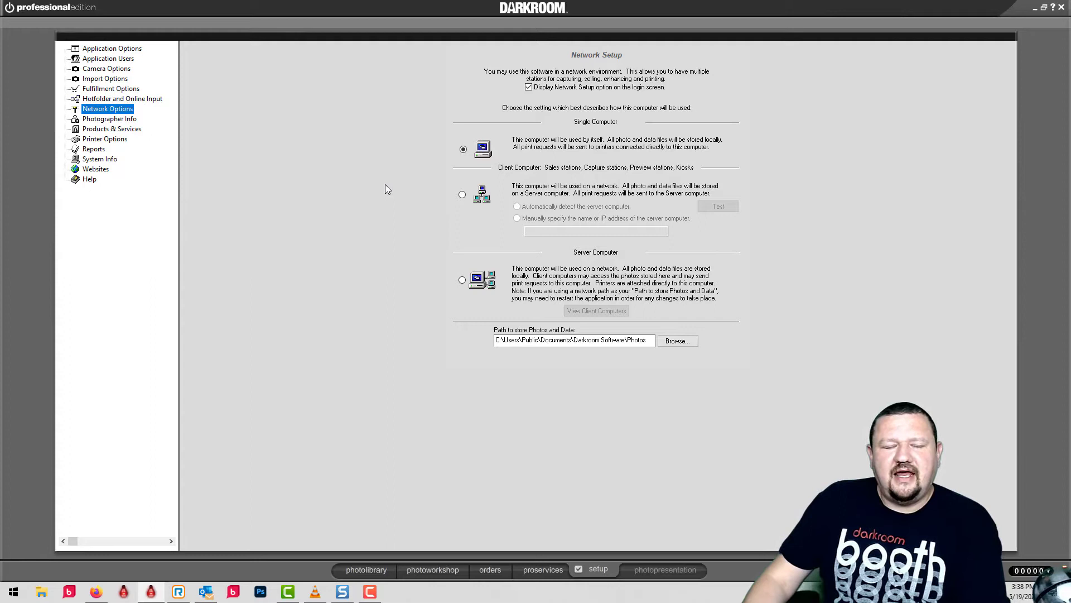
mouse_move(475, 169)
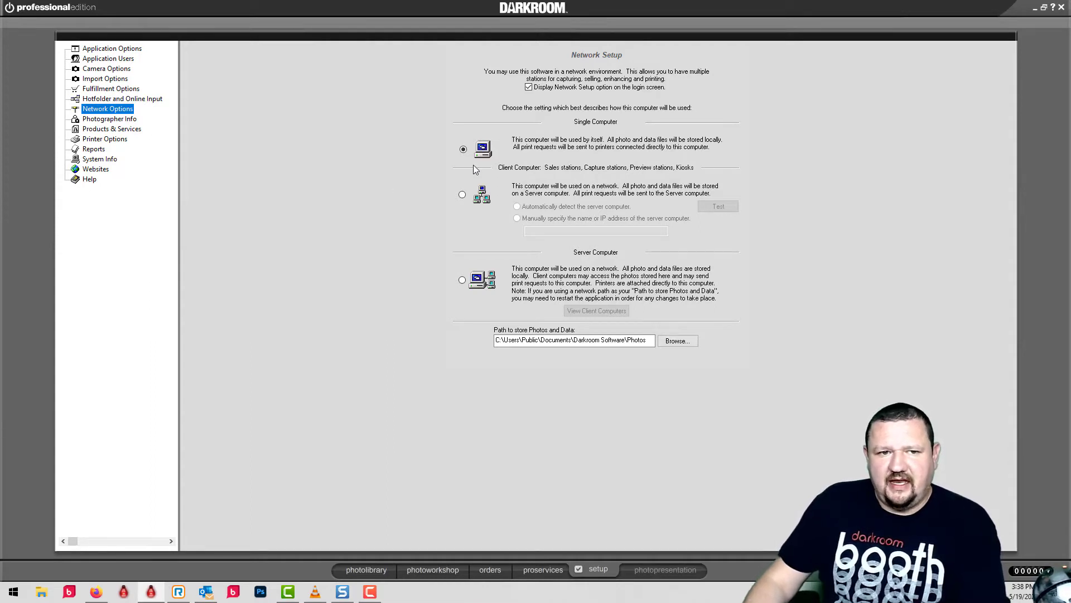
mouse_move(564, 198)
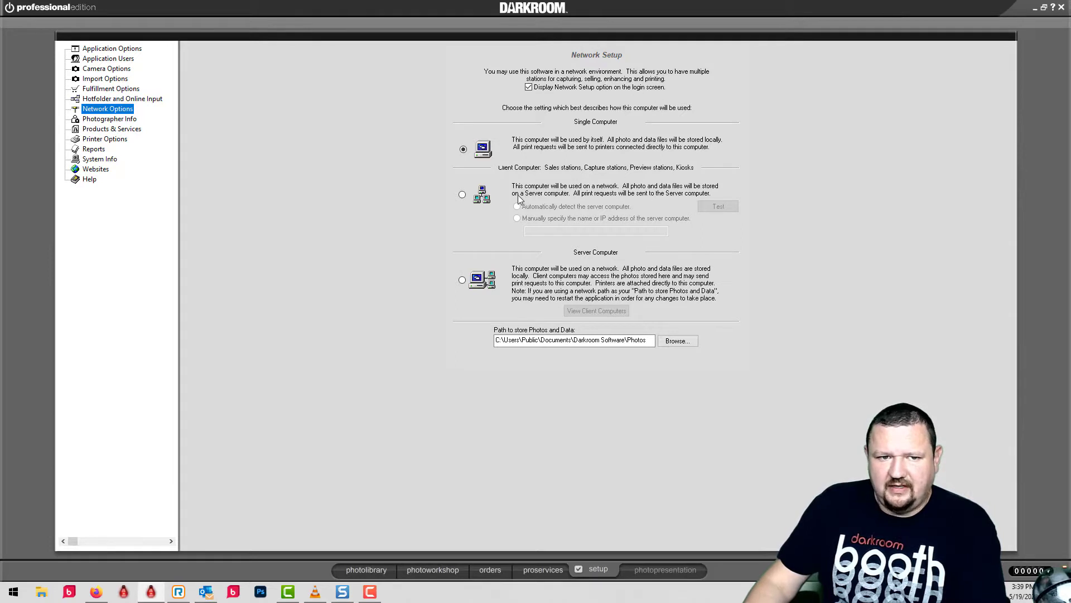
mouse_move(453, 333)
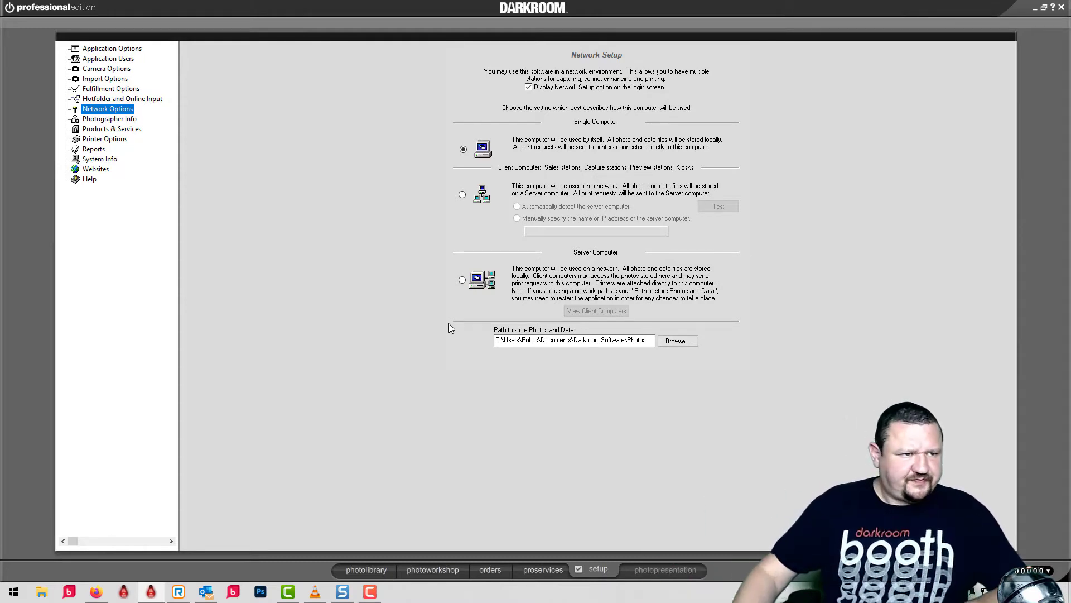
mouse_move(195, 482)
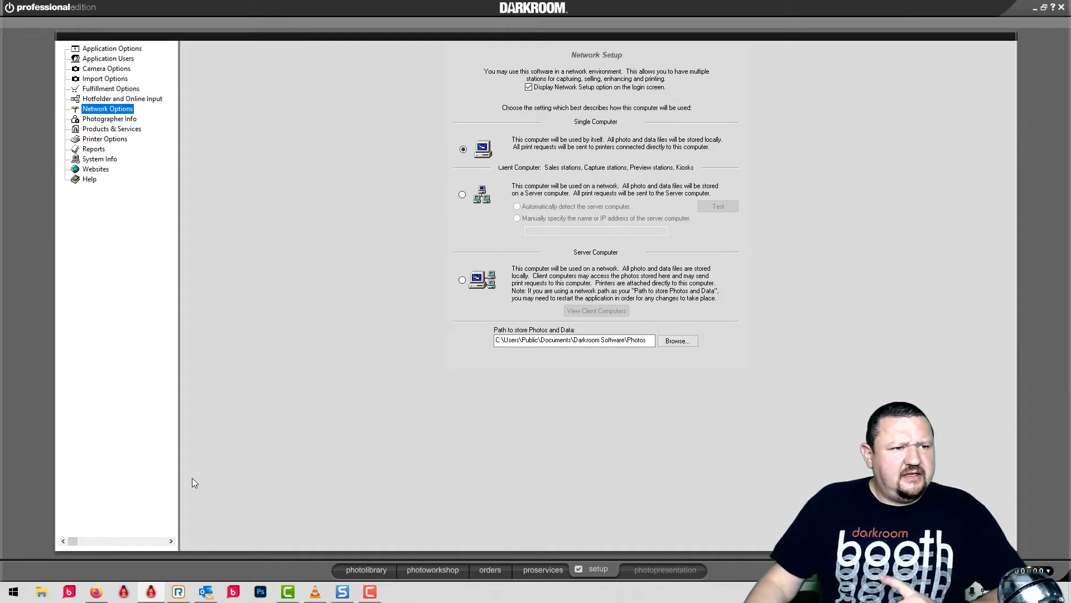
mouse_move(119, 145)
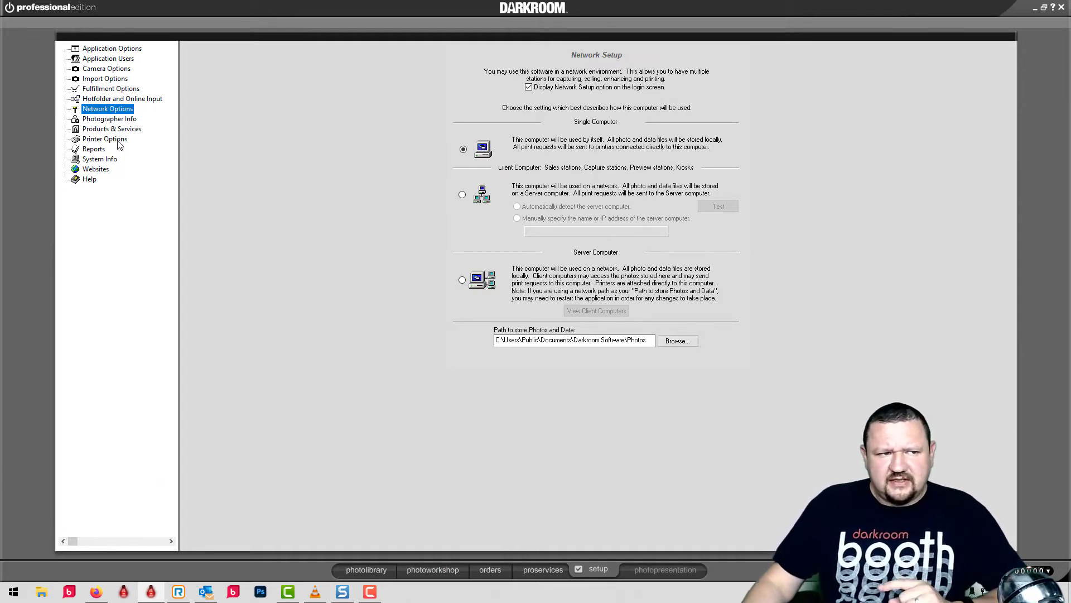
click(104, 139)
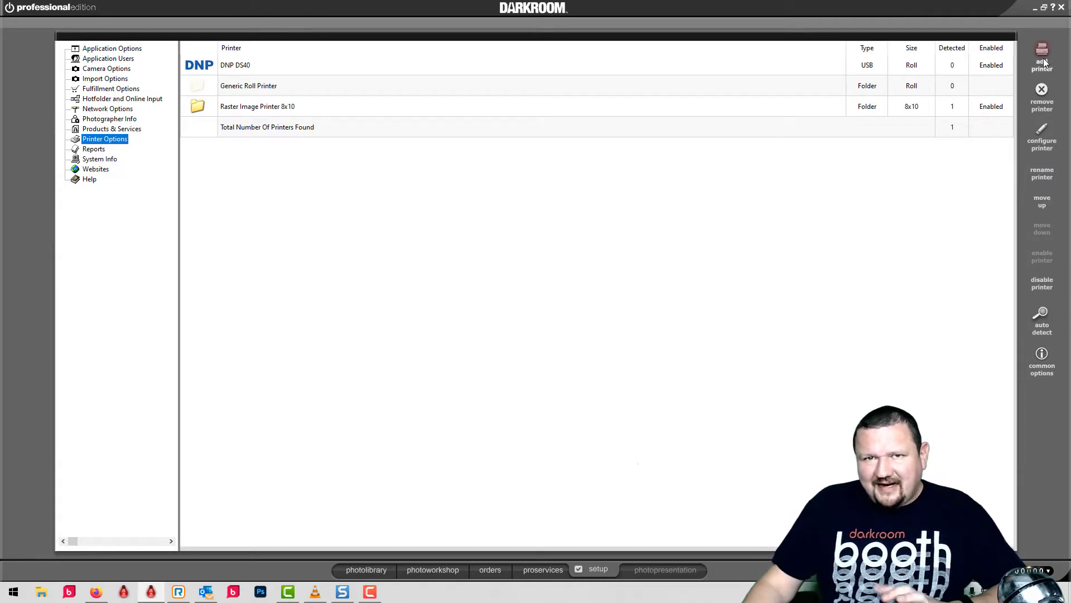
mouse_move(277, 109)
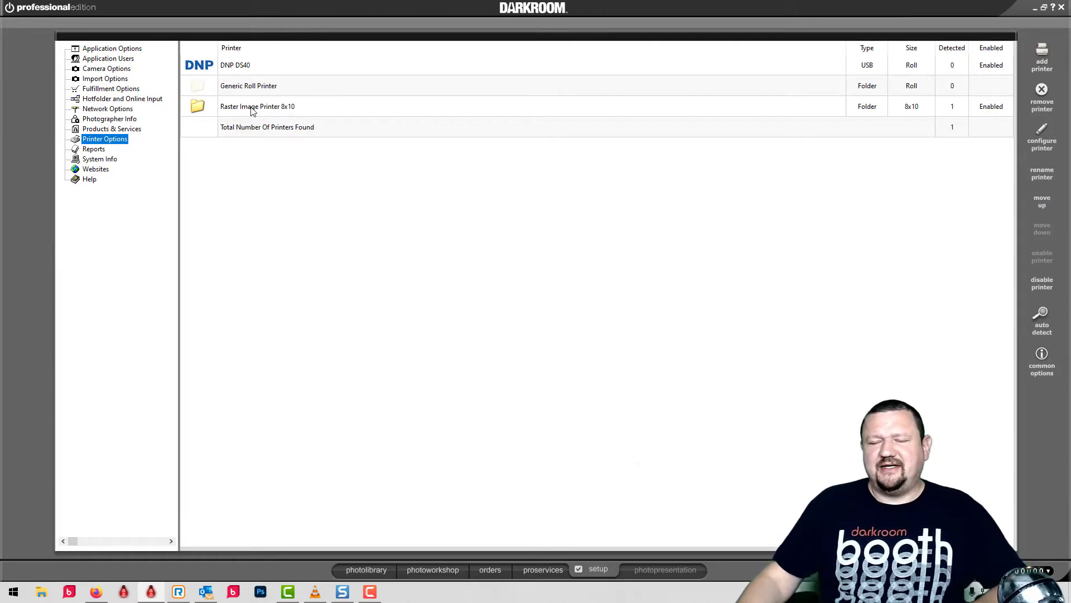
mouse_move(287, 116)
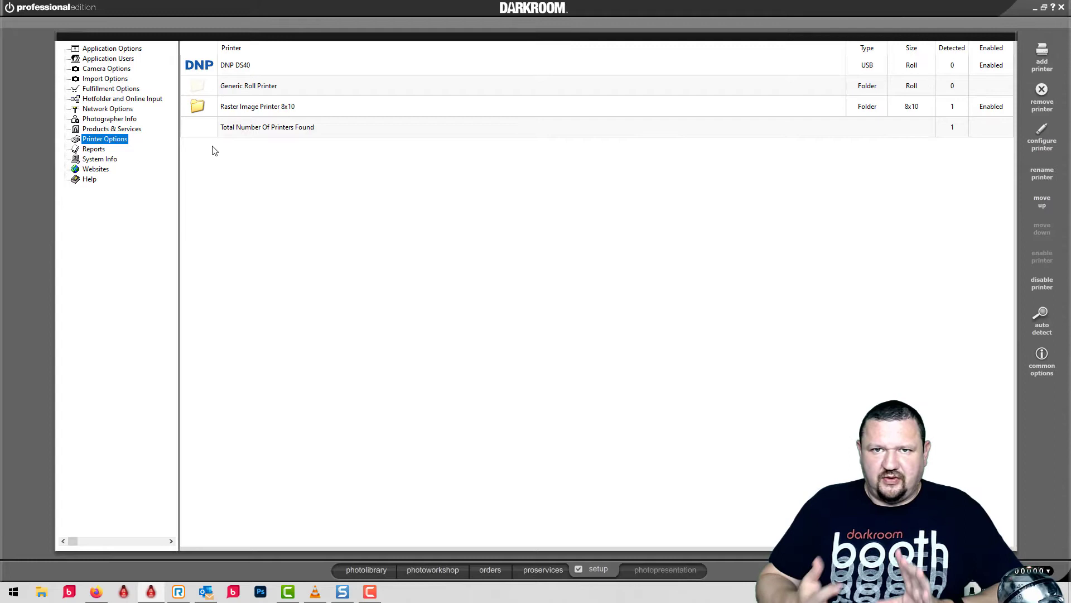
mouse_move(275, 115)
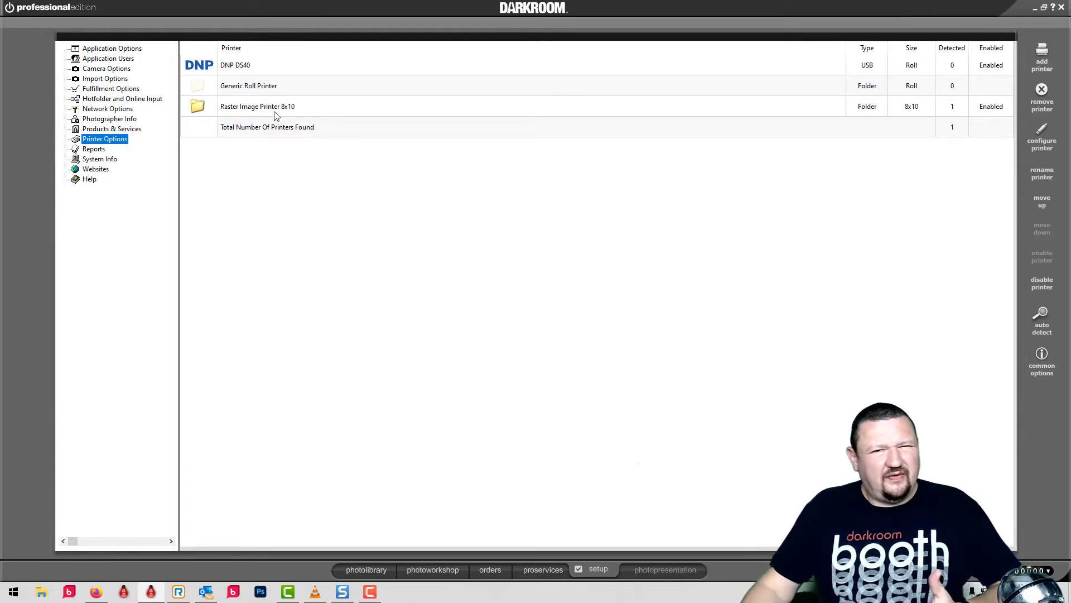
mouse_move(334, 143)
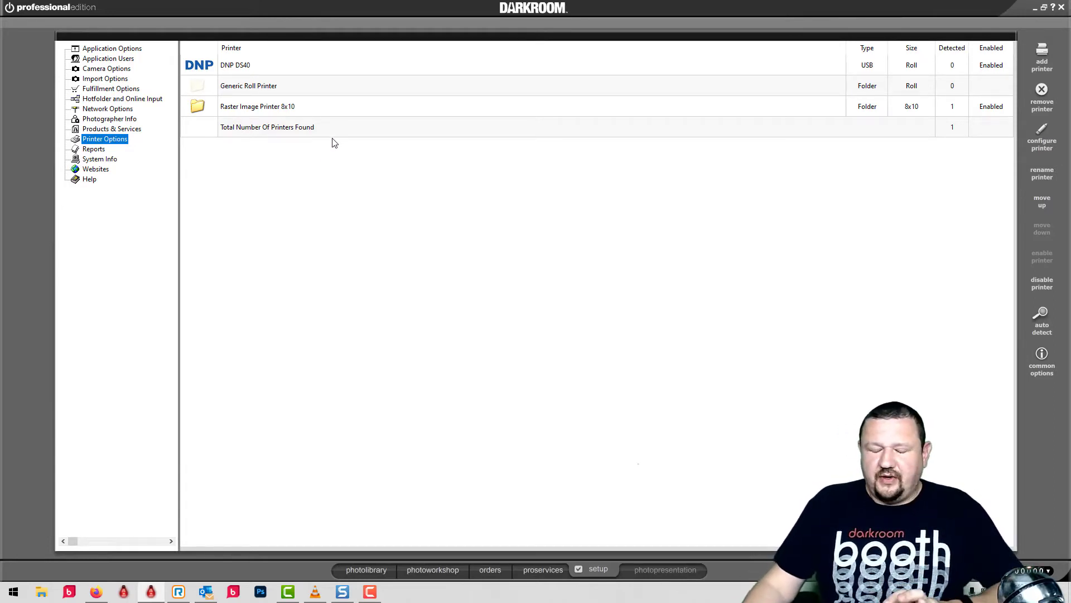
mouse_move(317, 170)
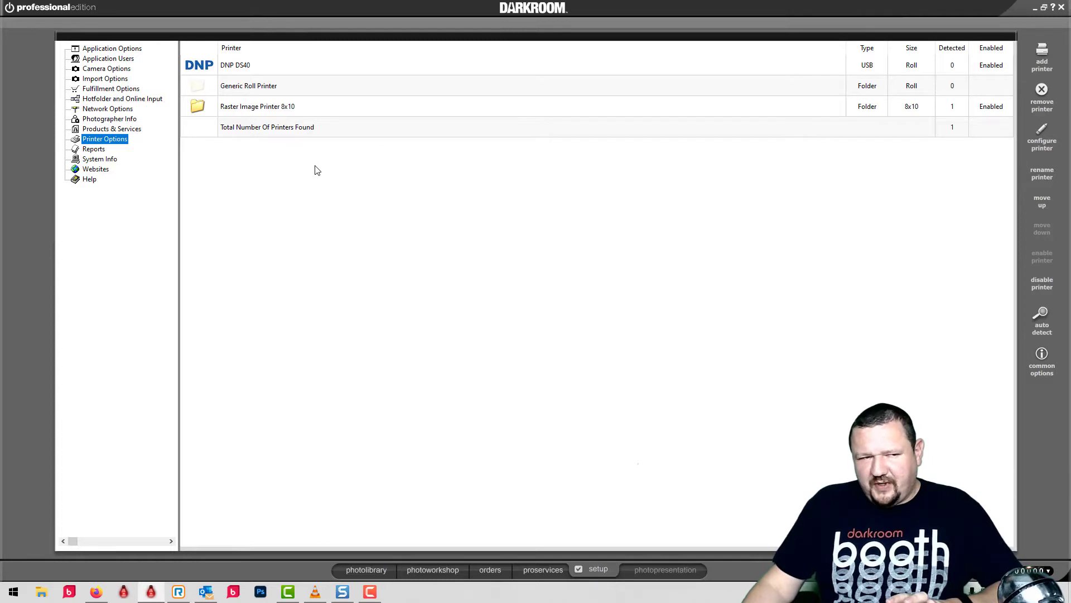
mouse_move(220, 197)
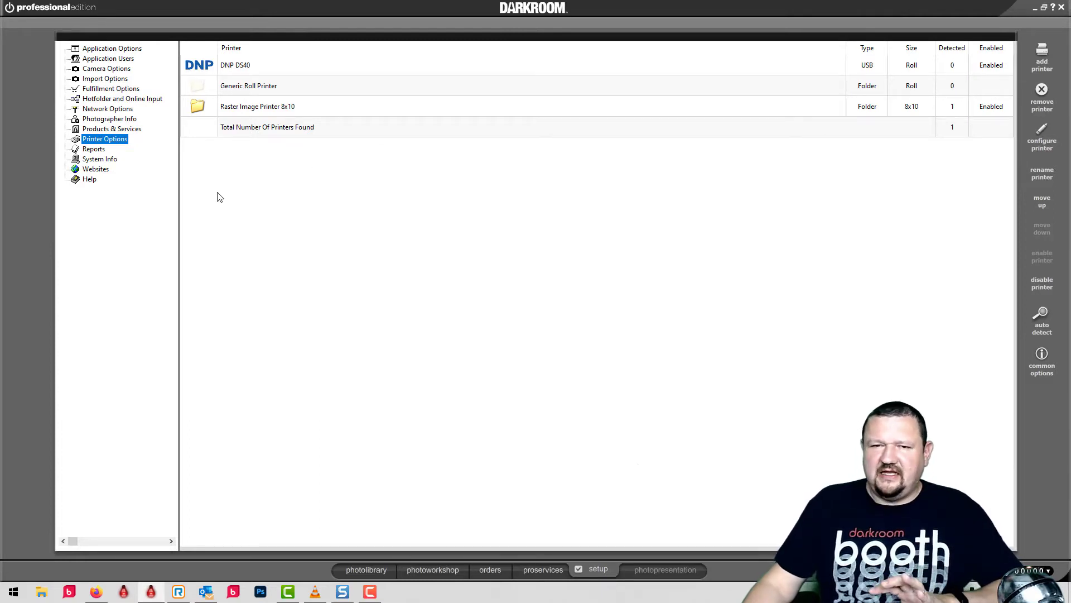
mouse_move(298, 285)
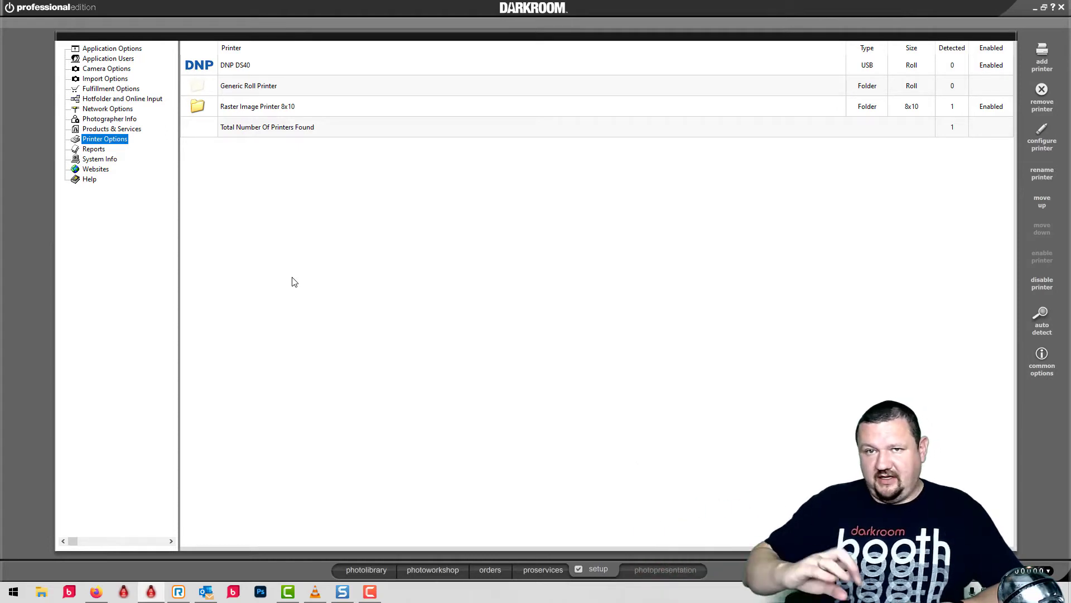
mouse_move(308, 187)
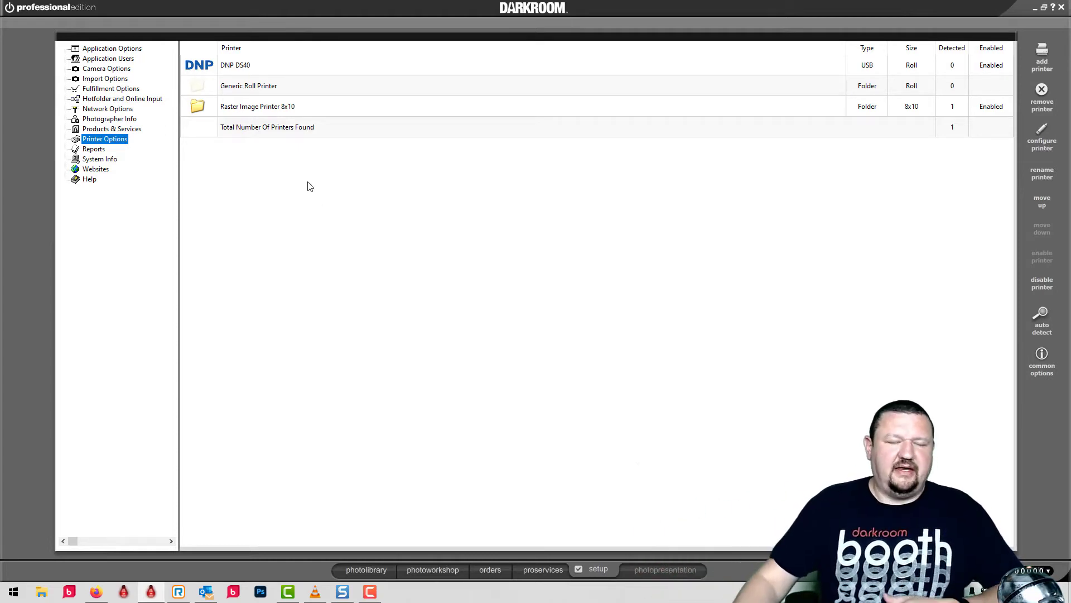
mouse_move(576, 208)
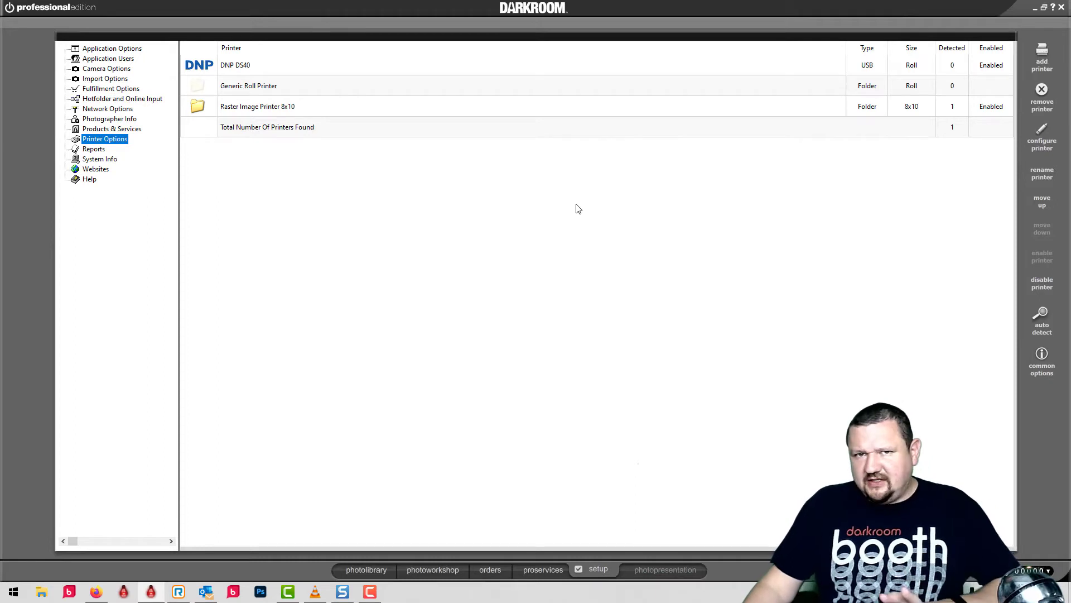
mouse_move(566, 213)
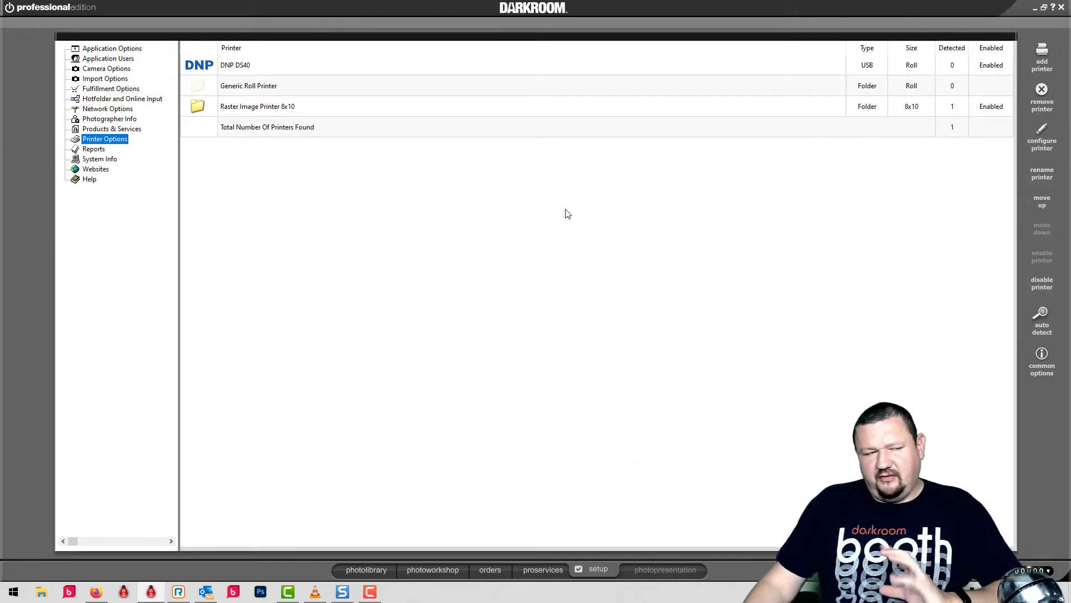
mouse_move(208, 265)
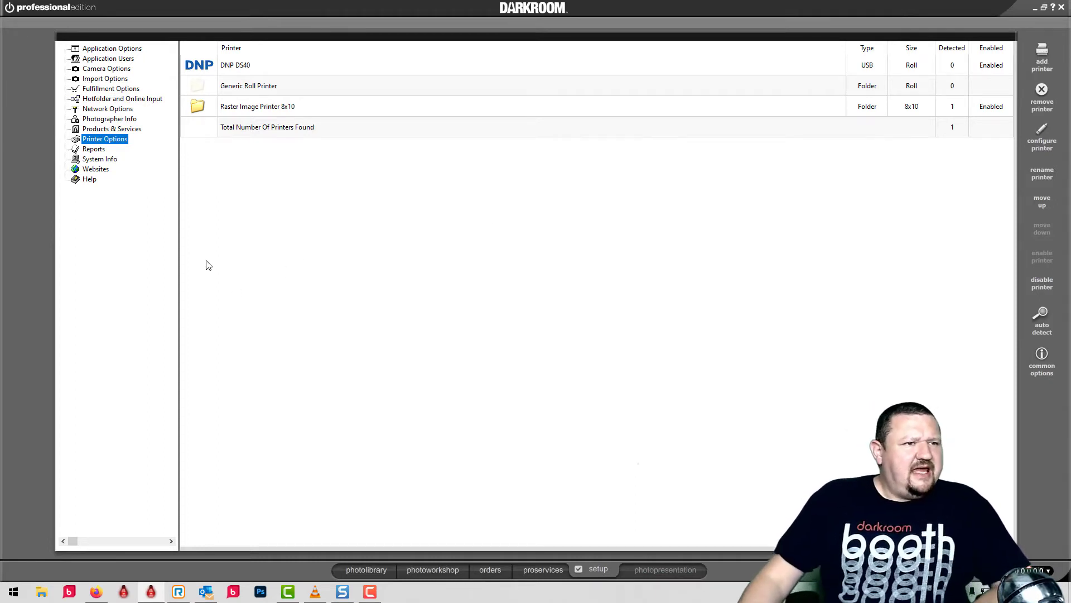
mouse_move(219, 262)
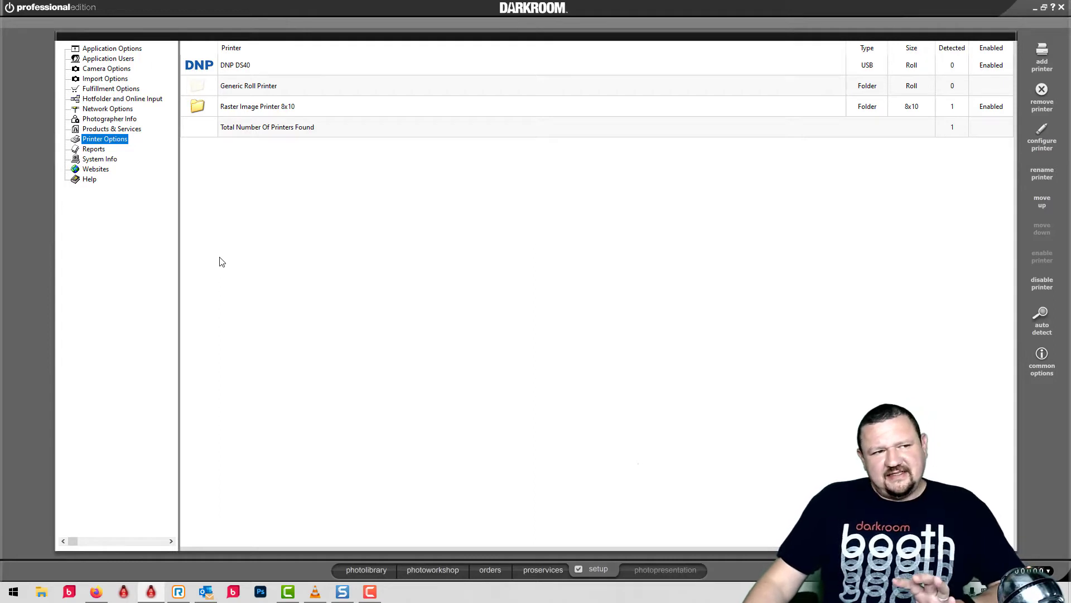
mouse_move(225, 250)
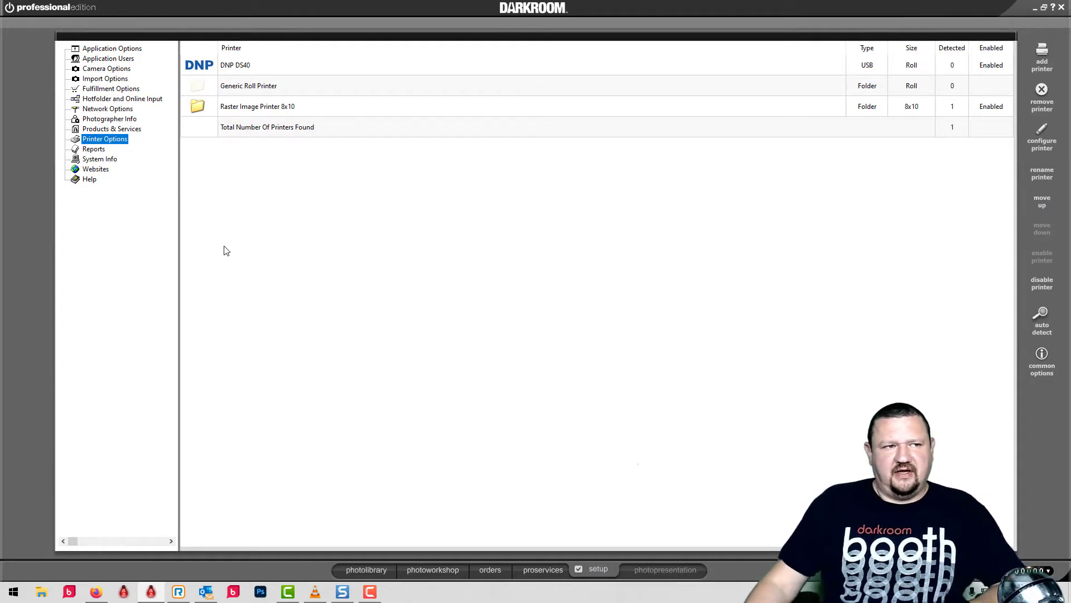
mouse_move(46, 81)
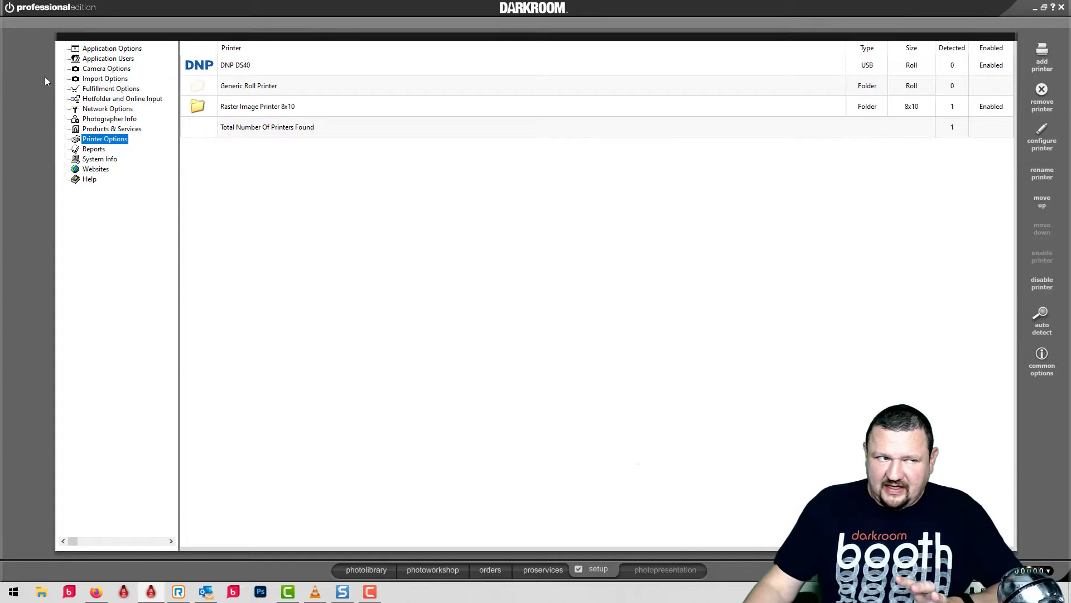
mouse_move(103, 73)
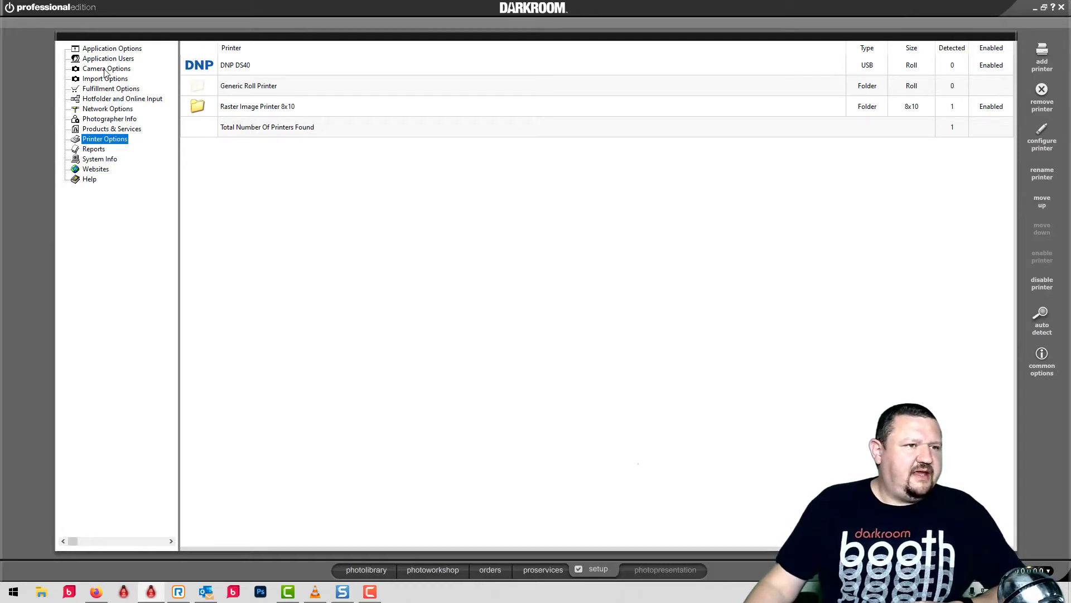
Show Hotfolder and Online Input settings with the enabled Command Folder input.
click(122, 99)
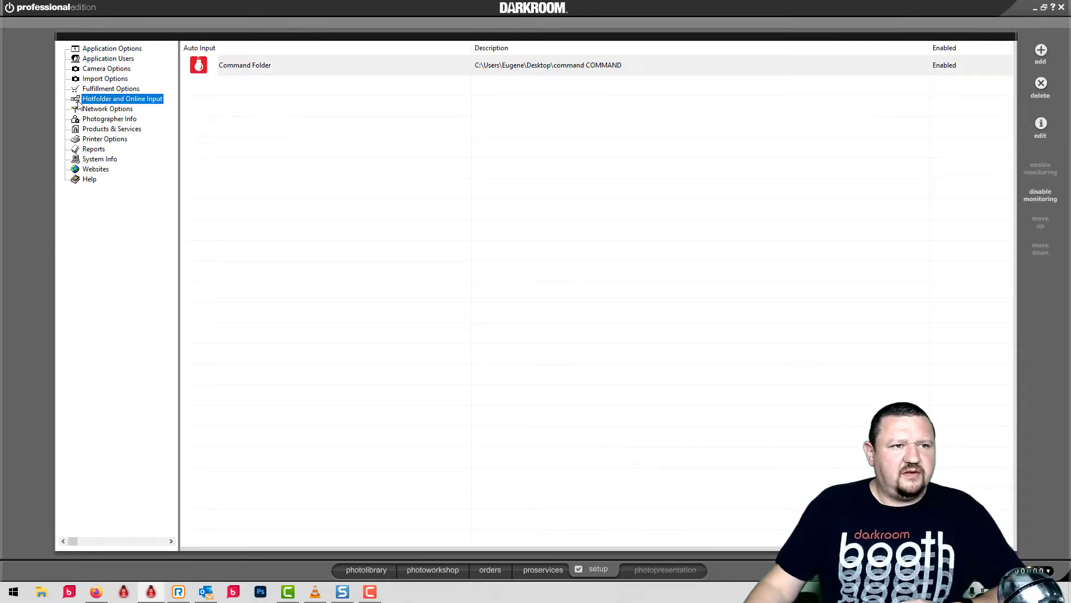
mouse_move(348, 77)
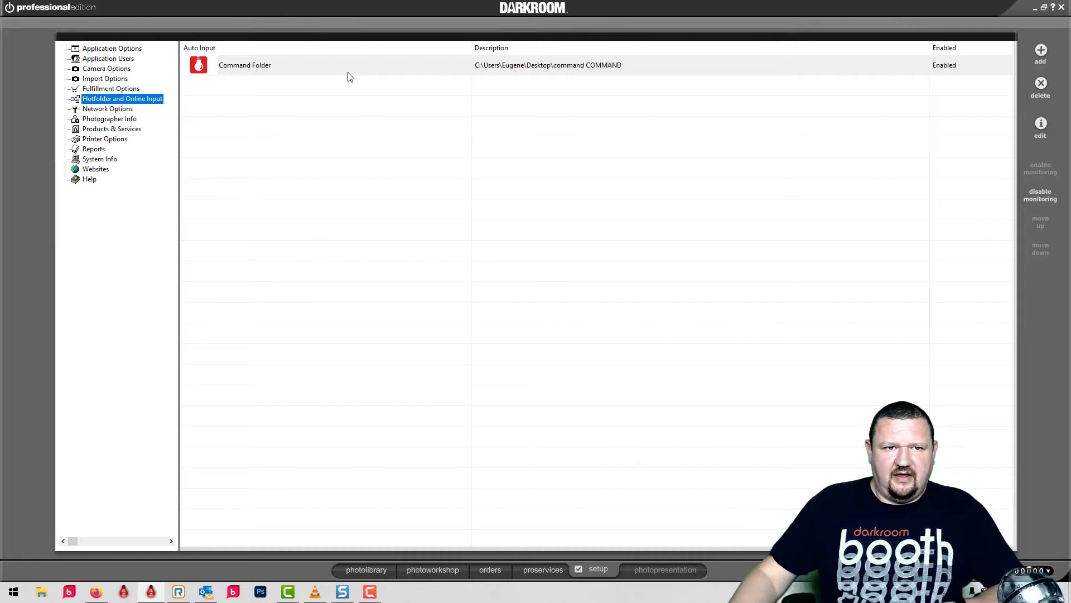
mouse_move(363, 74)
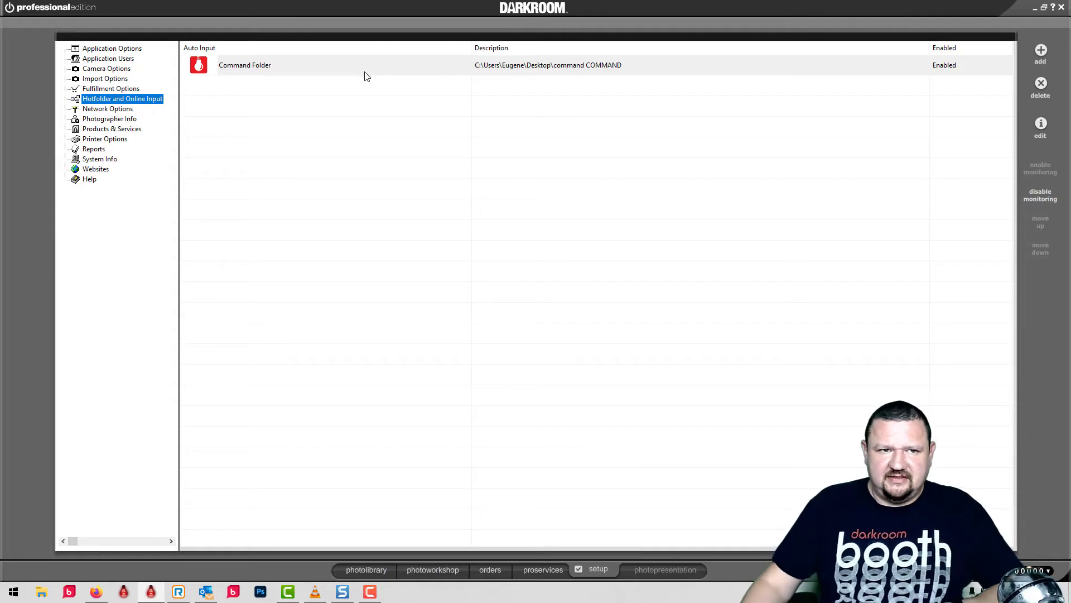
mouse_move(423, 74)
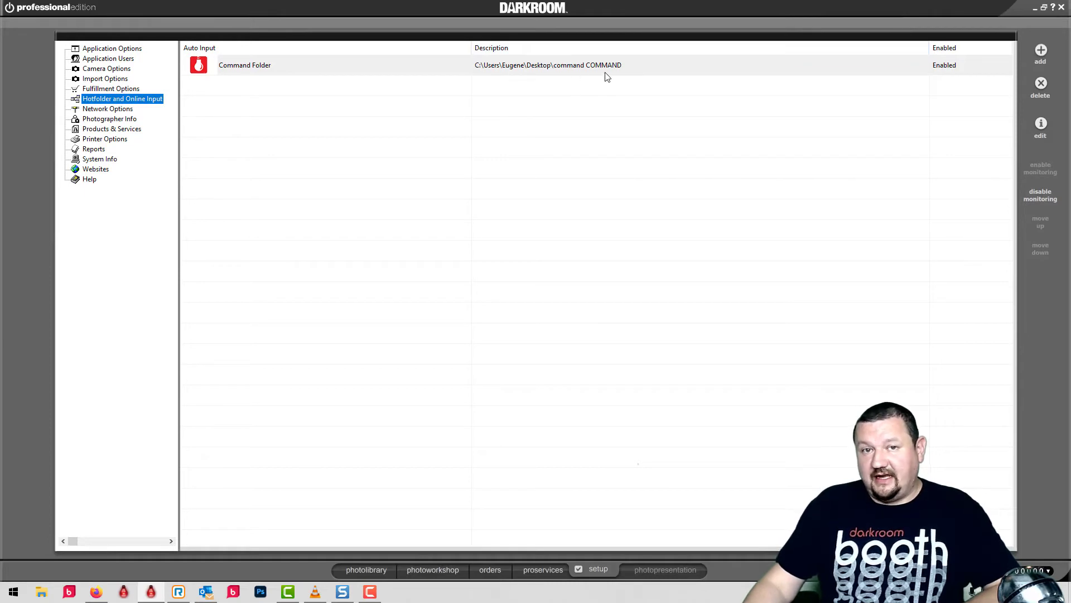
mouse_move(576, 72)
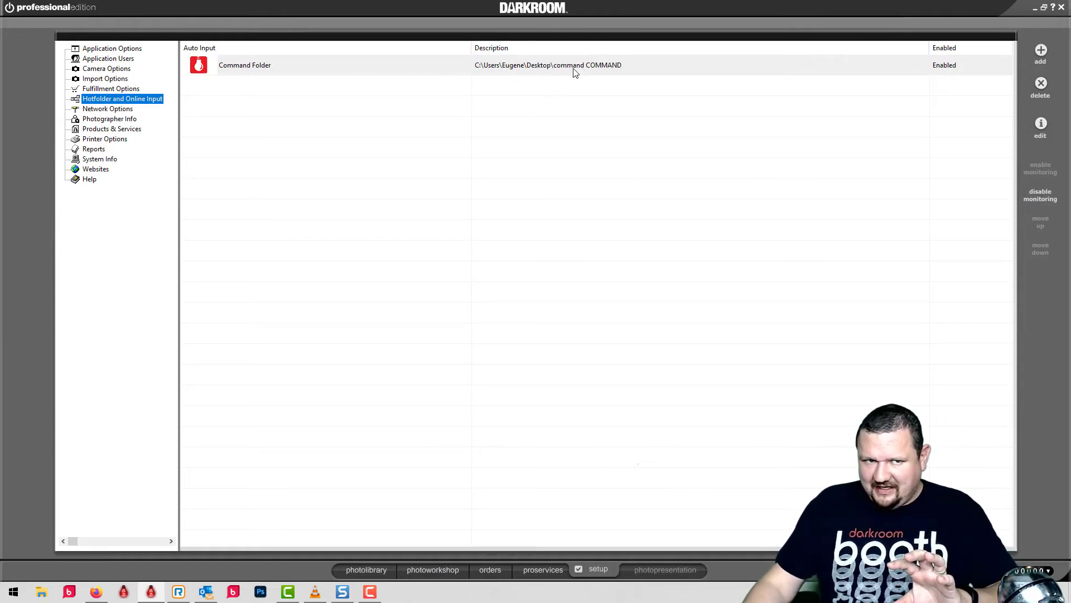
mouse_move(556, 71)
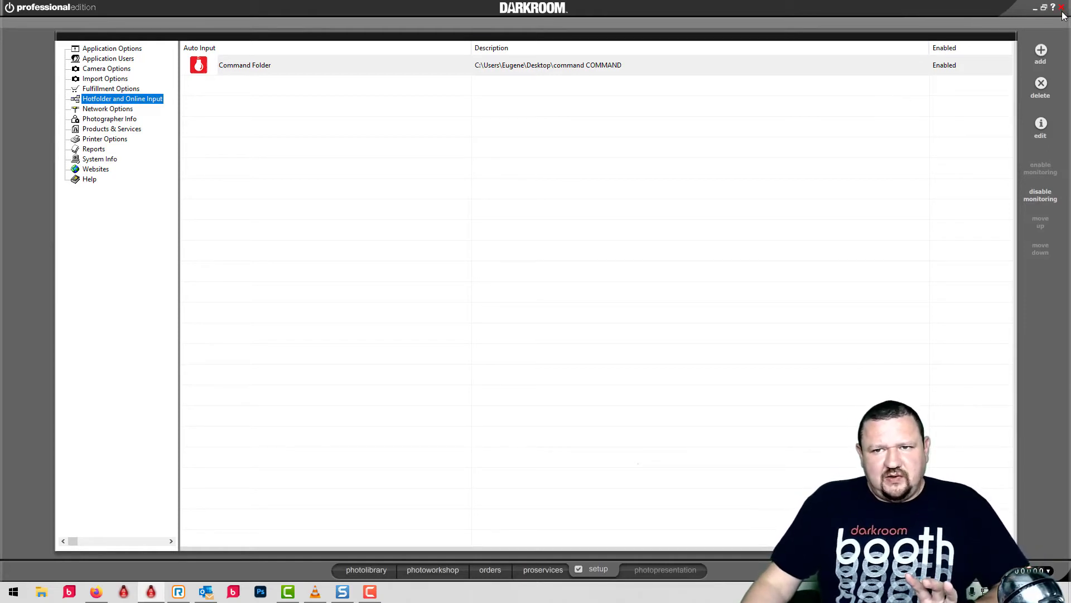
Close the Professional edition, launch Darkroom Core and open its Setup area.
click(1031, 7)
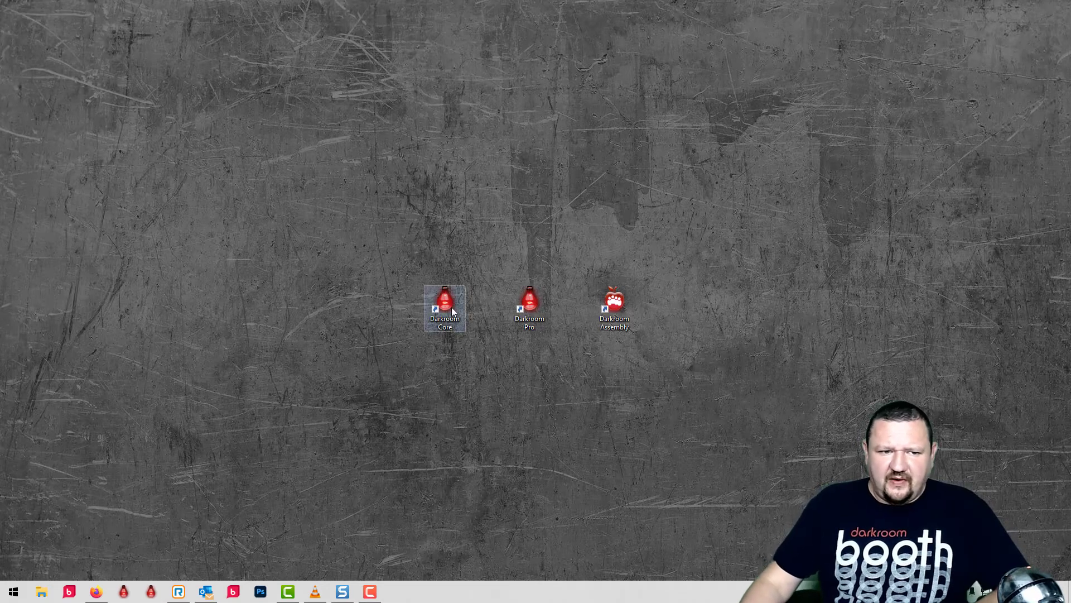
double_click(444, 308)
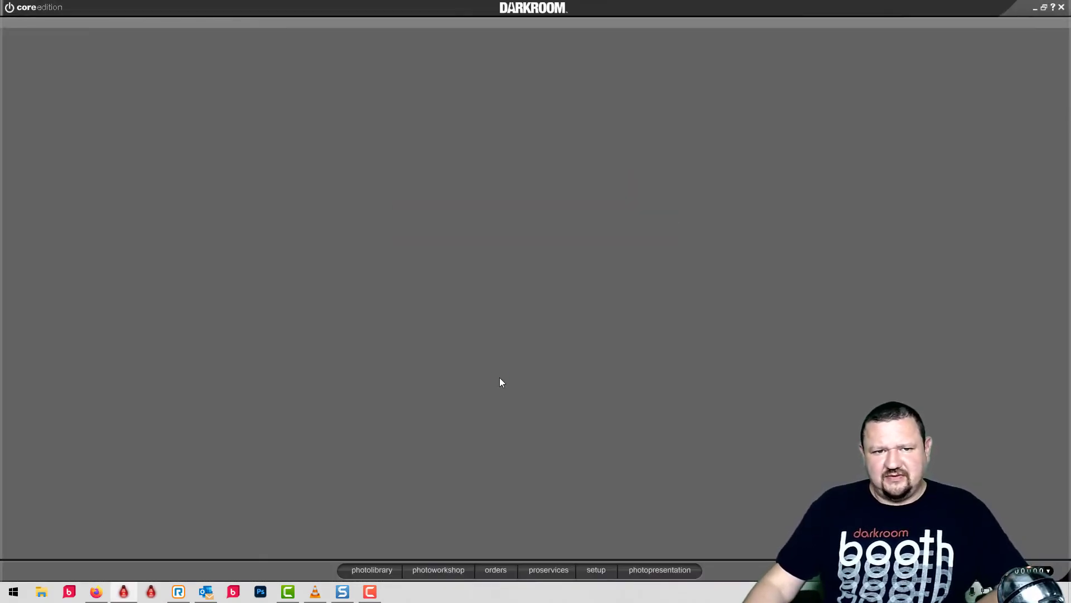
click(595, 569)
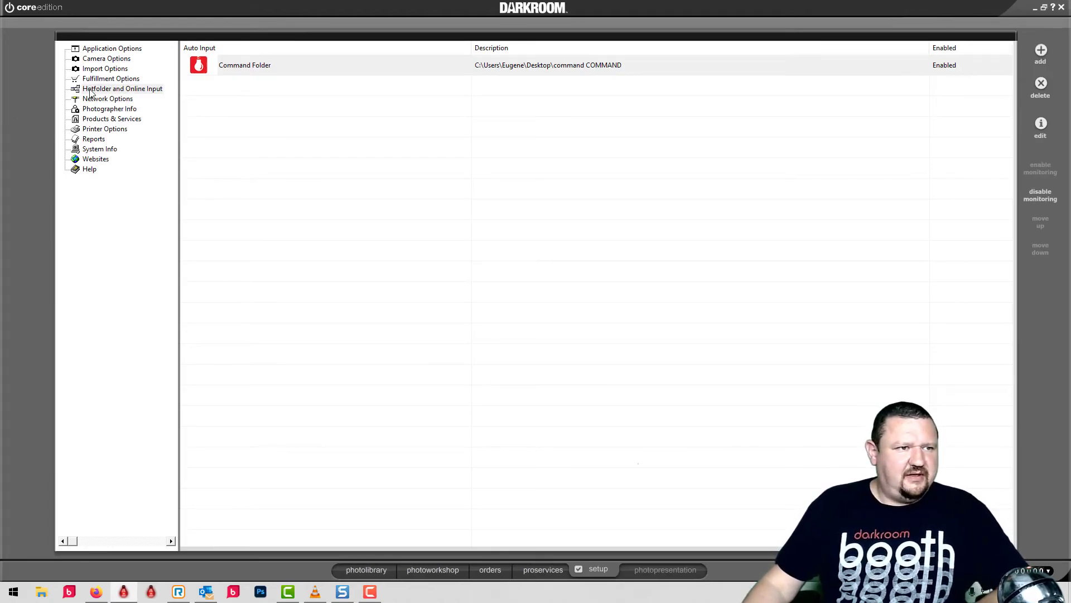
Browse Core's supported printer list, then show its Network Setup options.
click(107, 98)
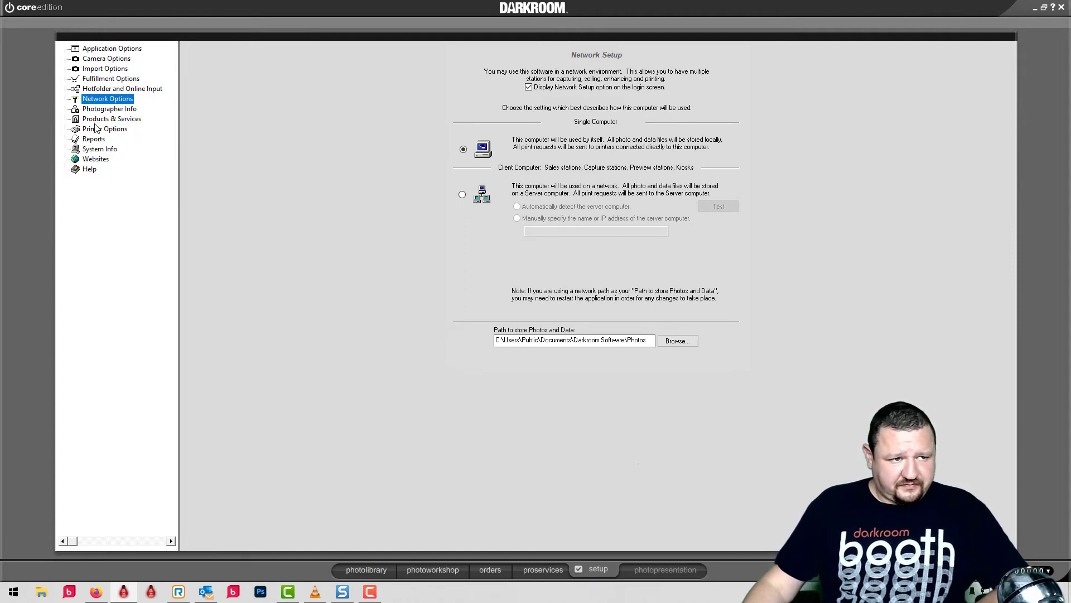
click(104, 128)
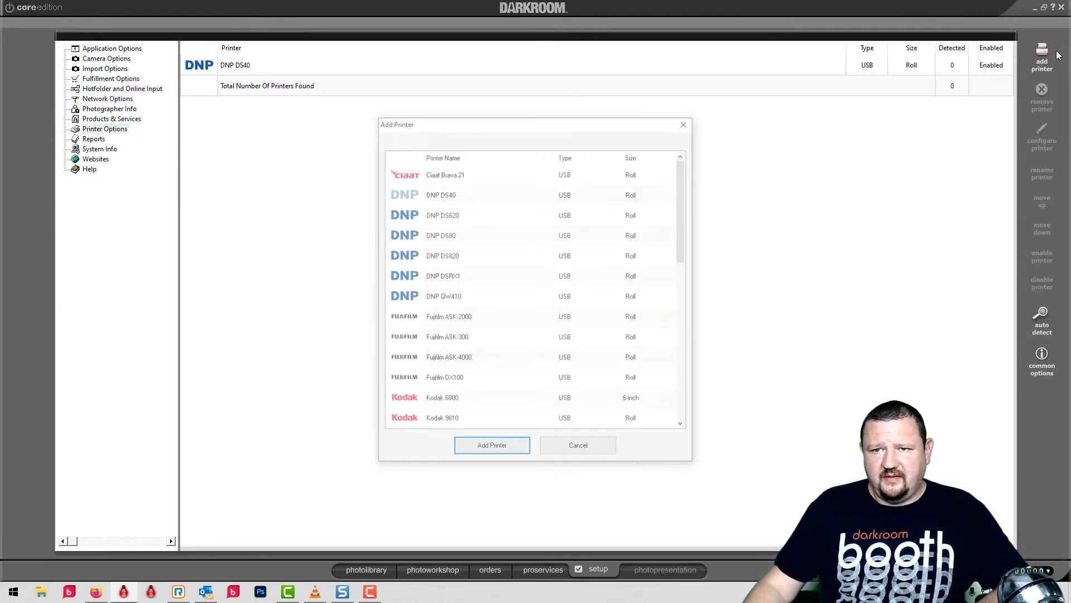
scroll(down, 3)
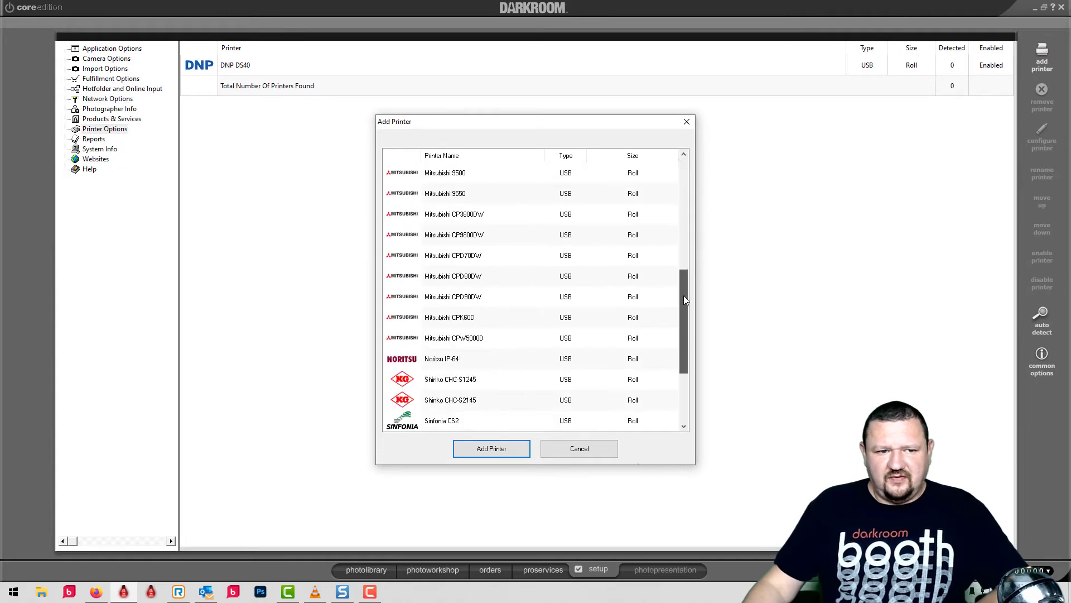
scroll(up, 3)
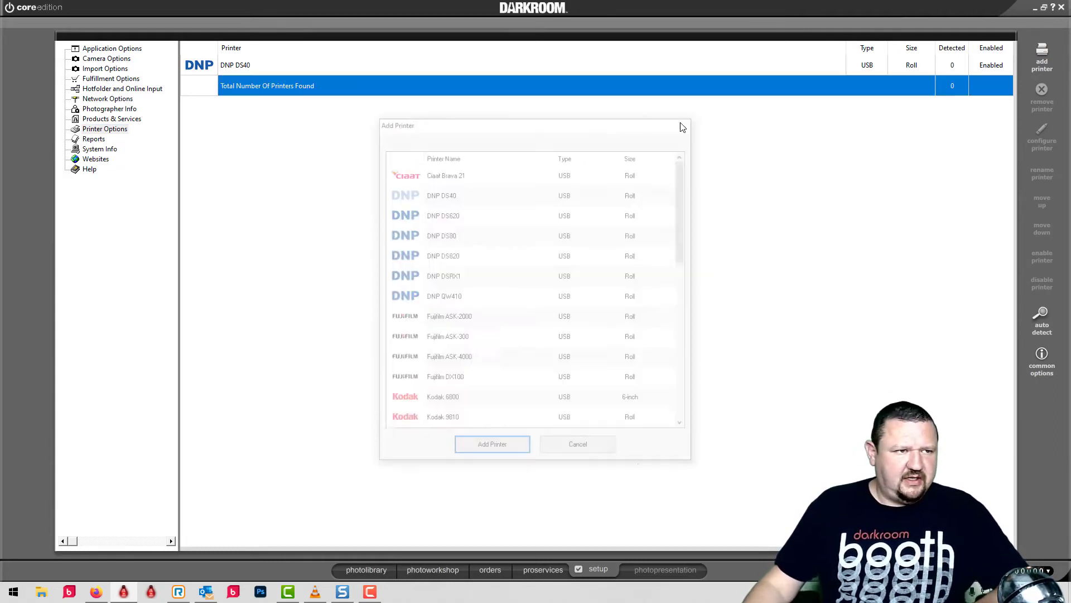
click(107, 98)
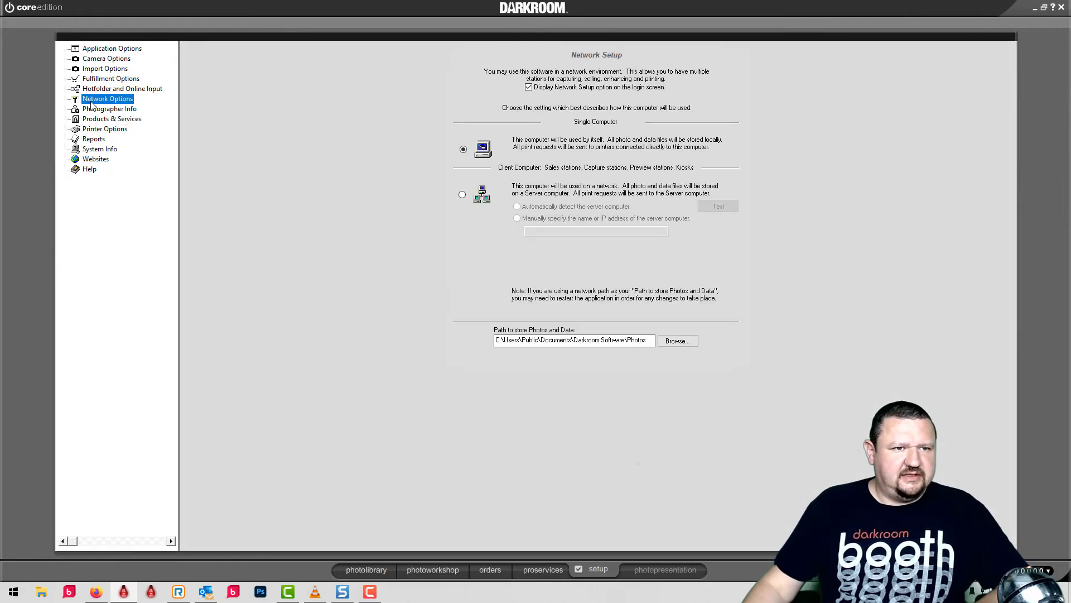
mouse_move(679, 262)
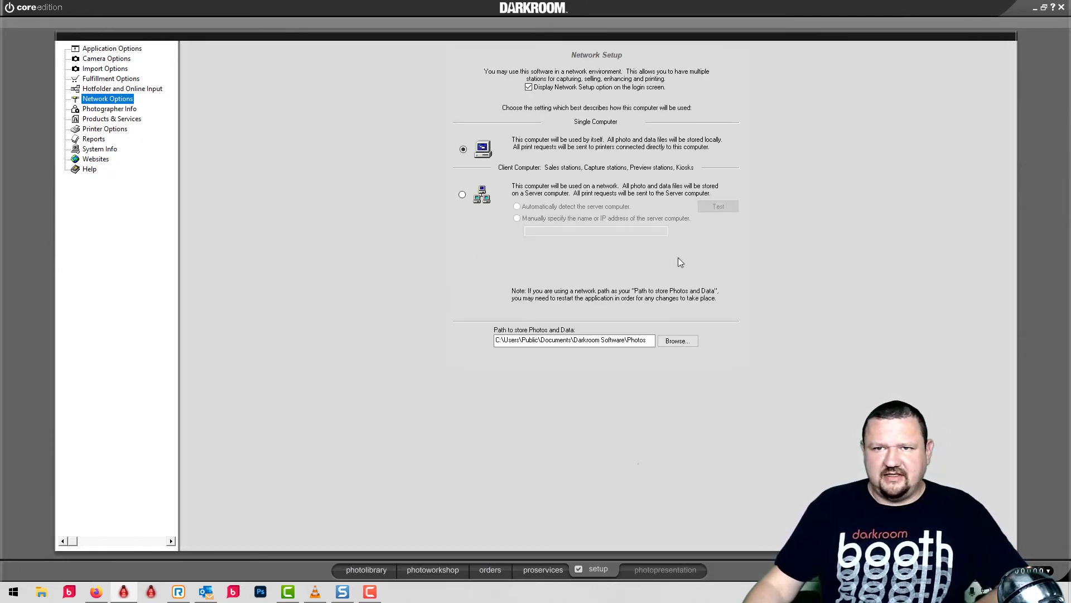
Show the Core photo library, then close Darkroom Core Edition.
click(382, 569)
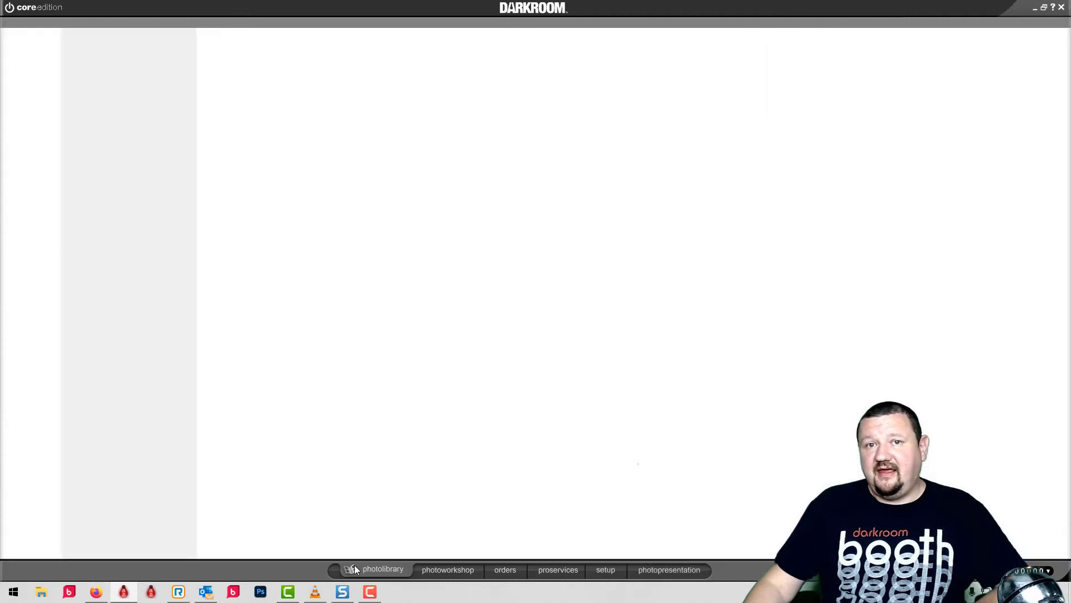
click(382, 569)
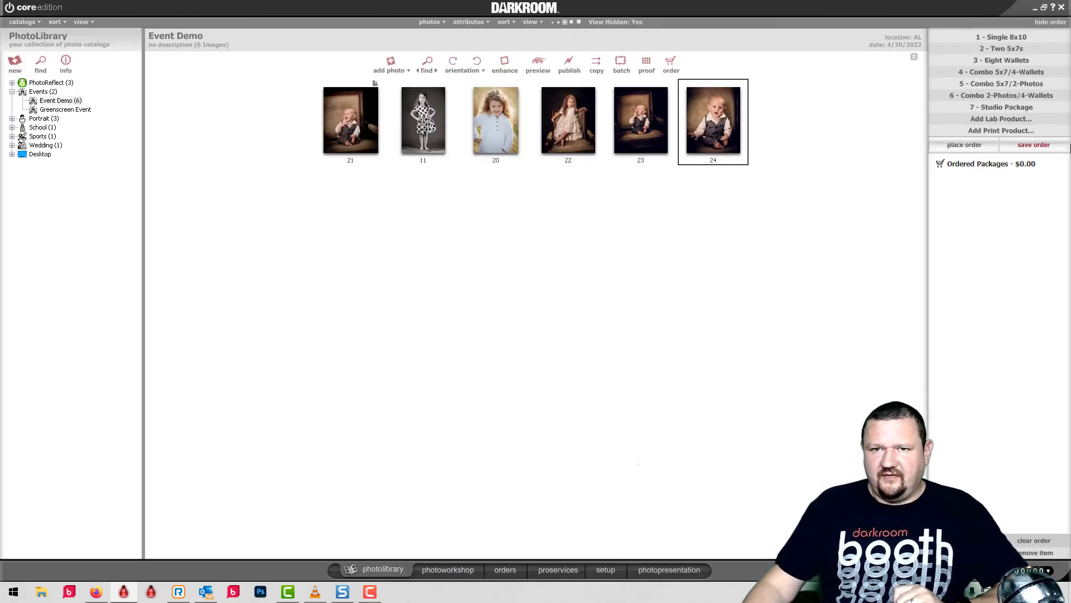
mouse_move(708, 279)
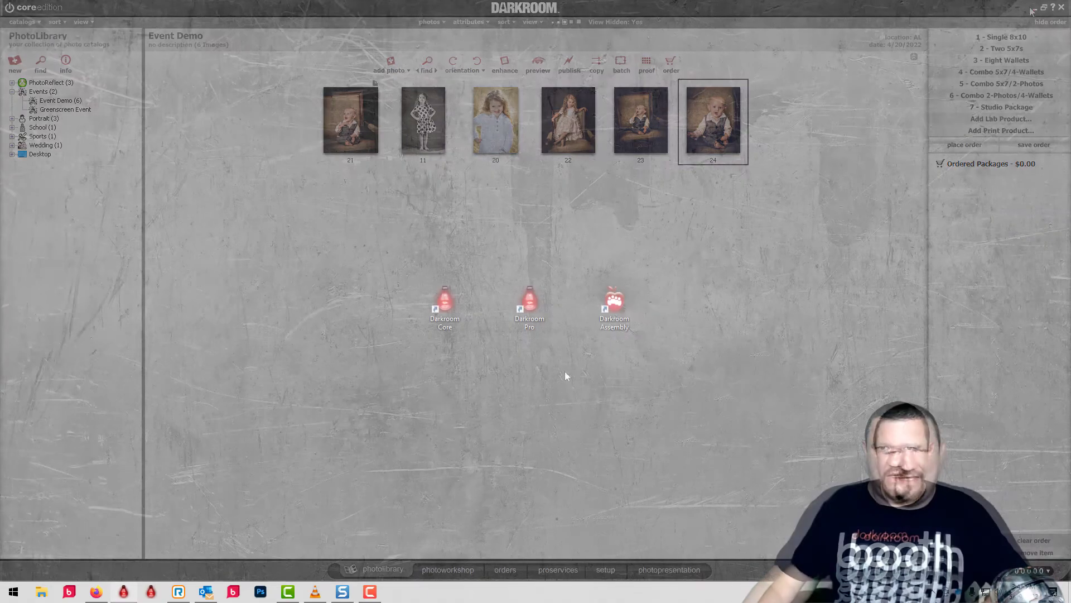
click(1061, 7)
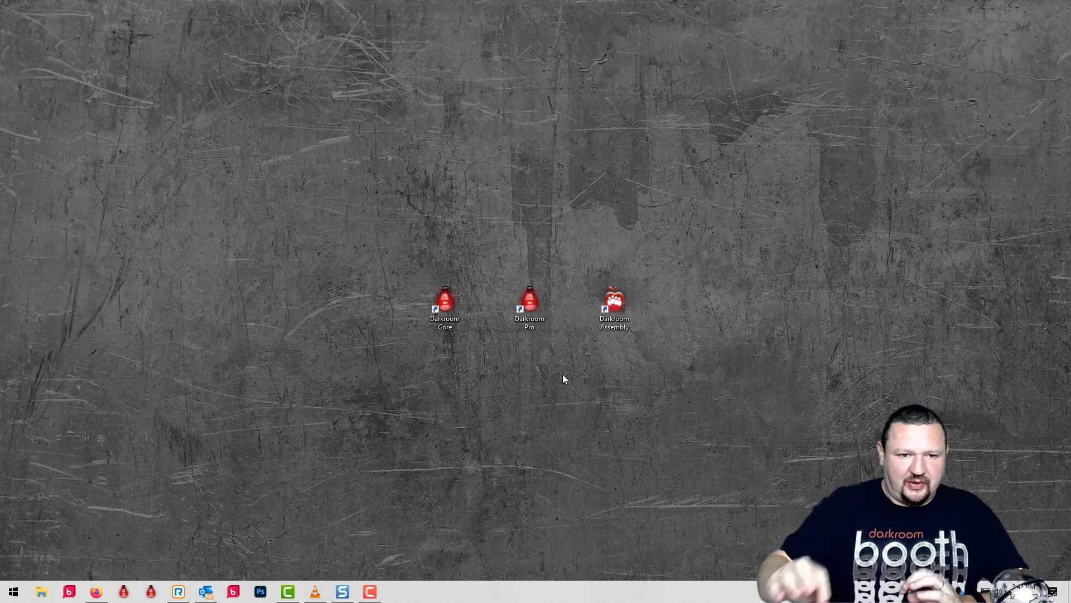
Launch Darkroom Assembly and log in after the wrong-password alert, reaching the Spring Dance library.
click(614, 308)
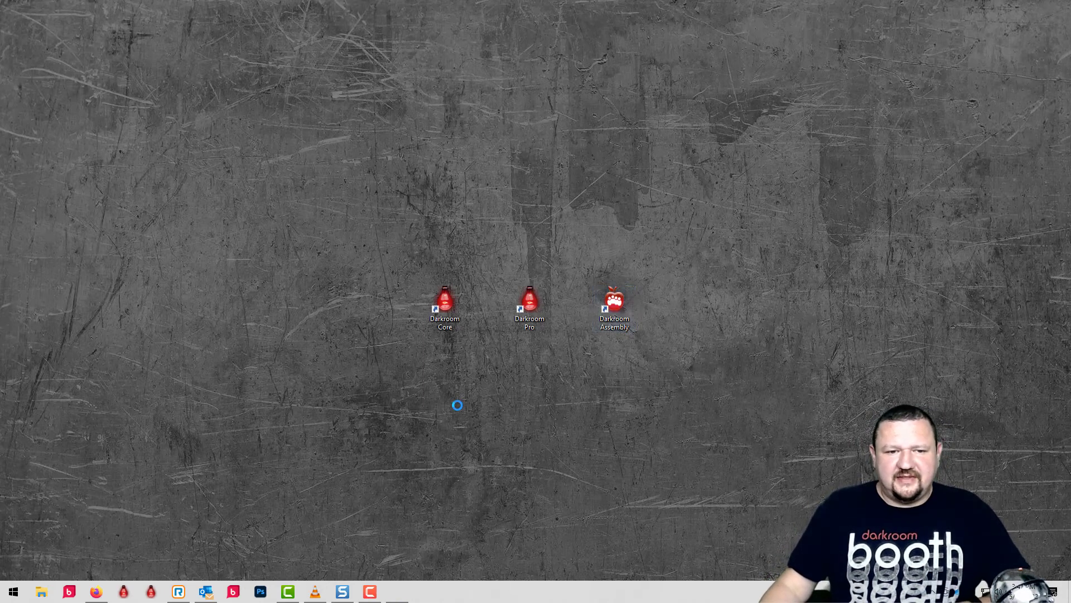
double_click(613, 305)
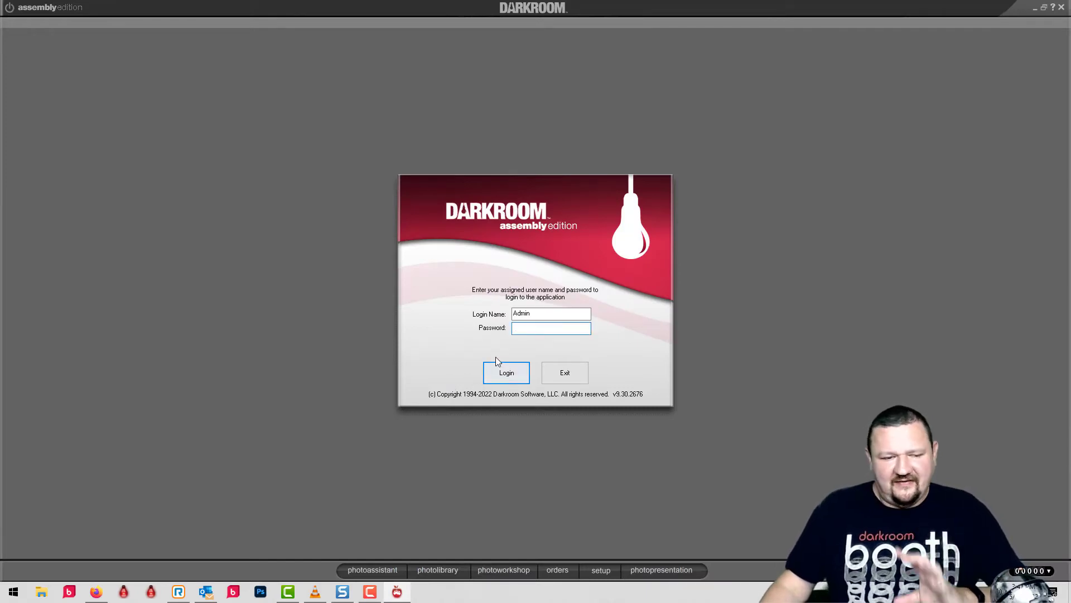
click(505, 372)
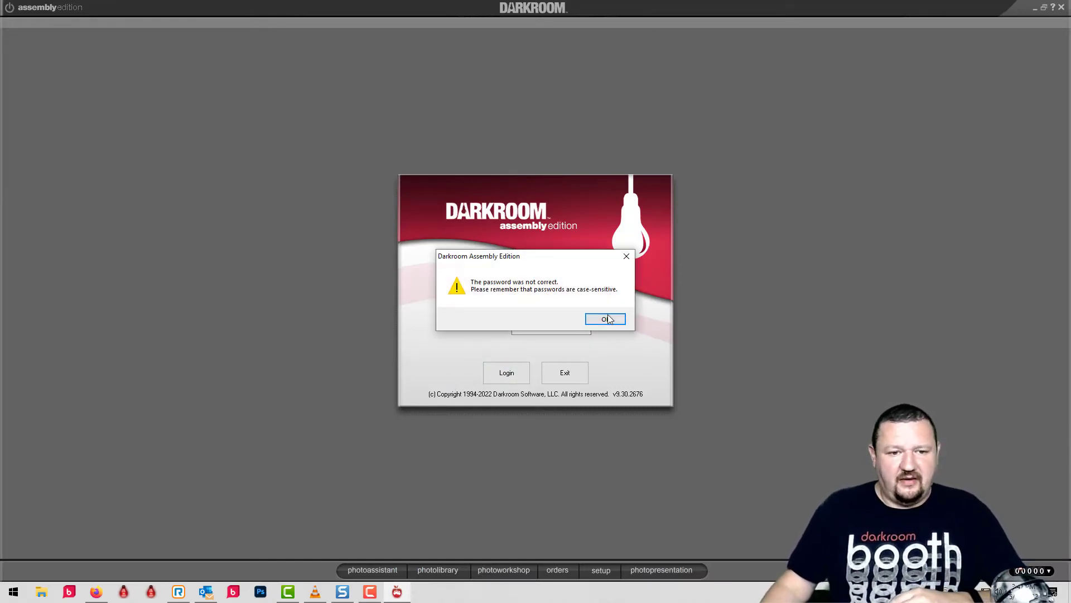
click(605, 318)
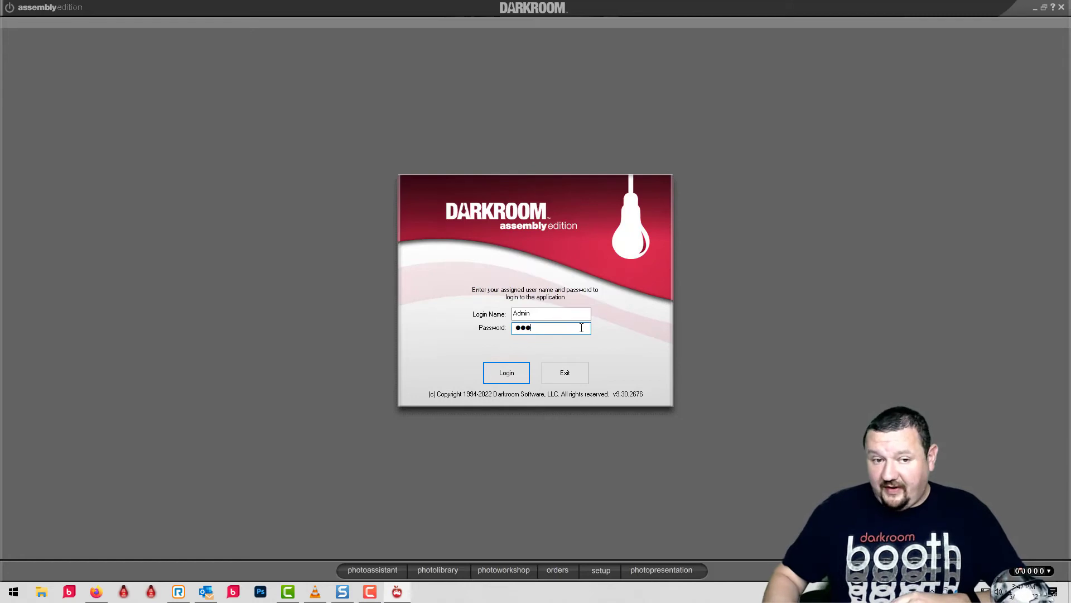
click(506, 372)
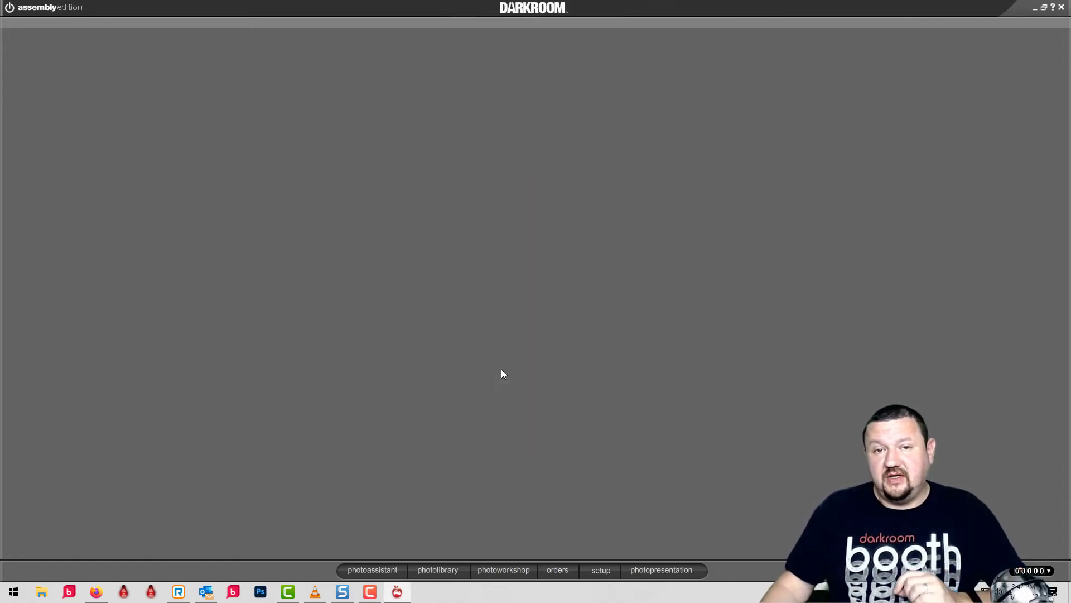
click(437, 569)
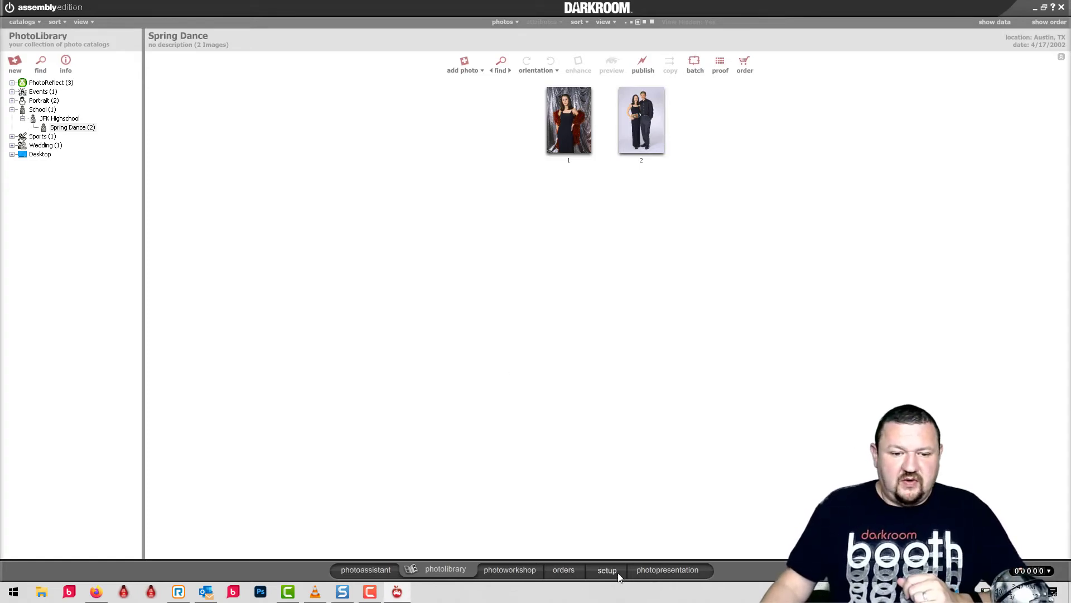
Open the Assembly setup area to view the Church data template.
click(606, 569)
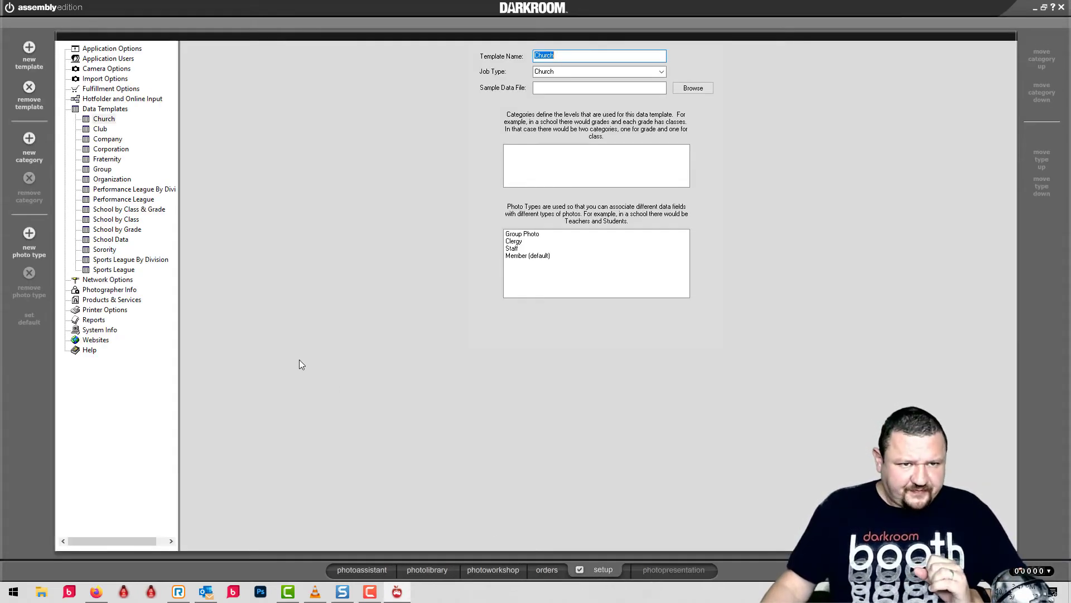
mouse_move(259, 366)
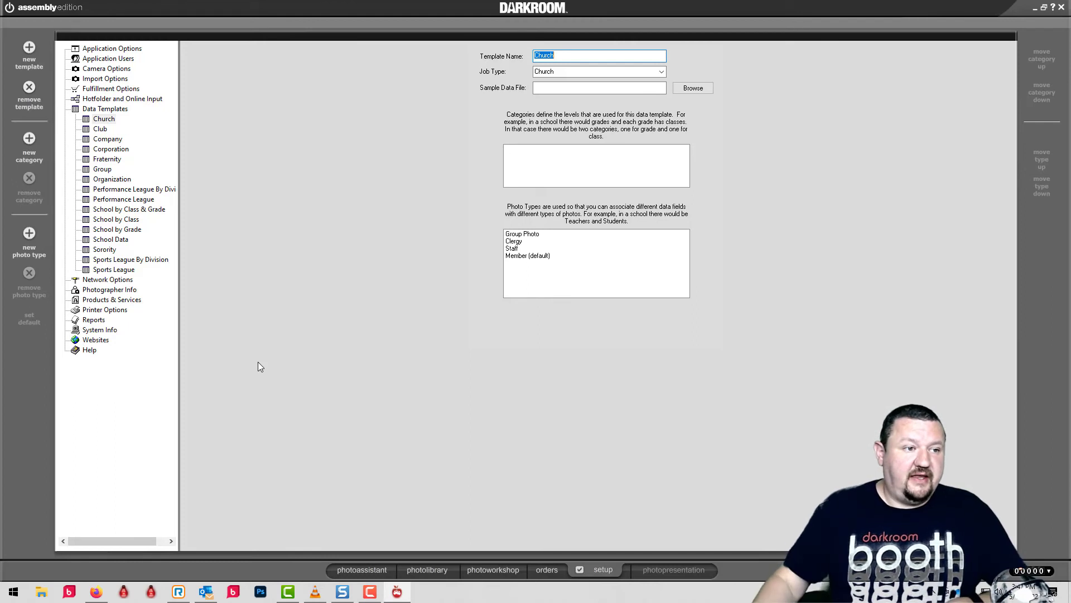
mouse_move(94, 238)
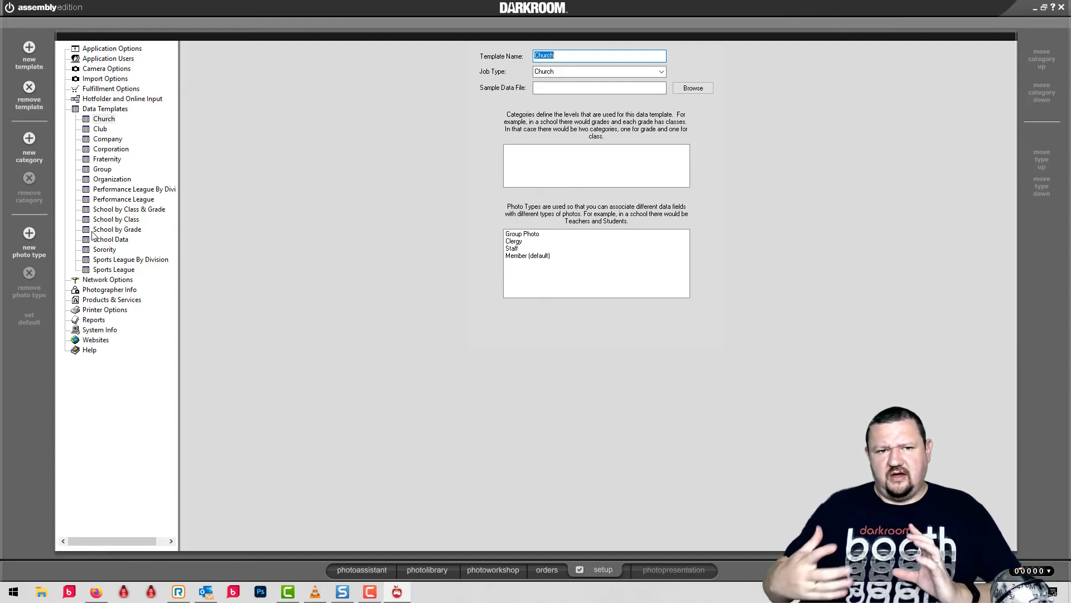
mouse_move(136, 286)
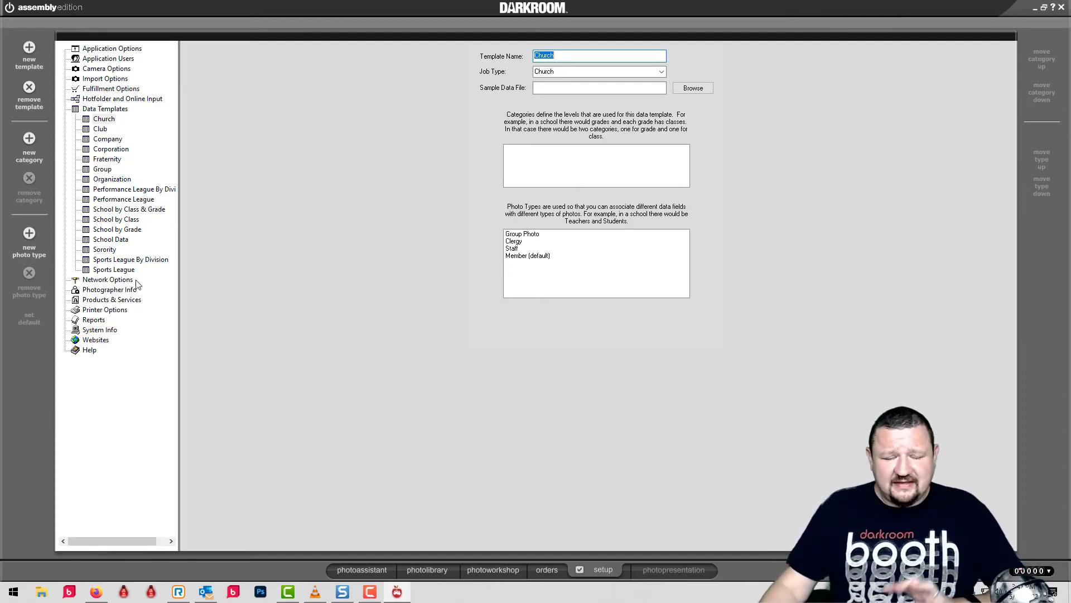
mouse_move(304, 361)
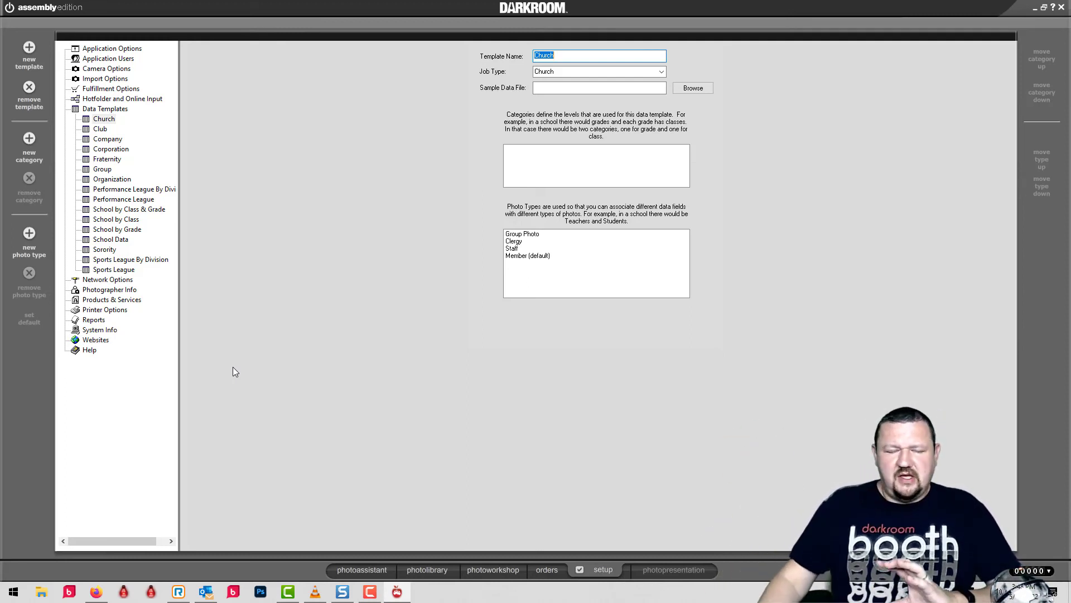
mouse_move(216, 412)
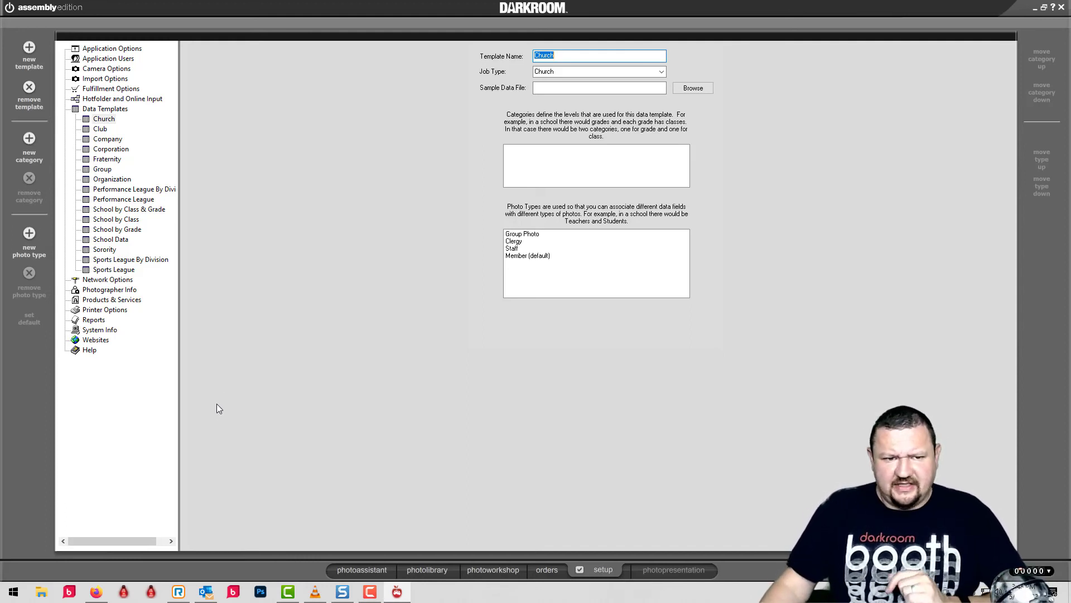
mouse_move(1023, 55)
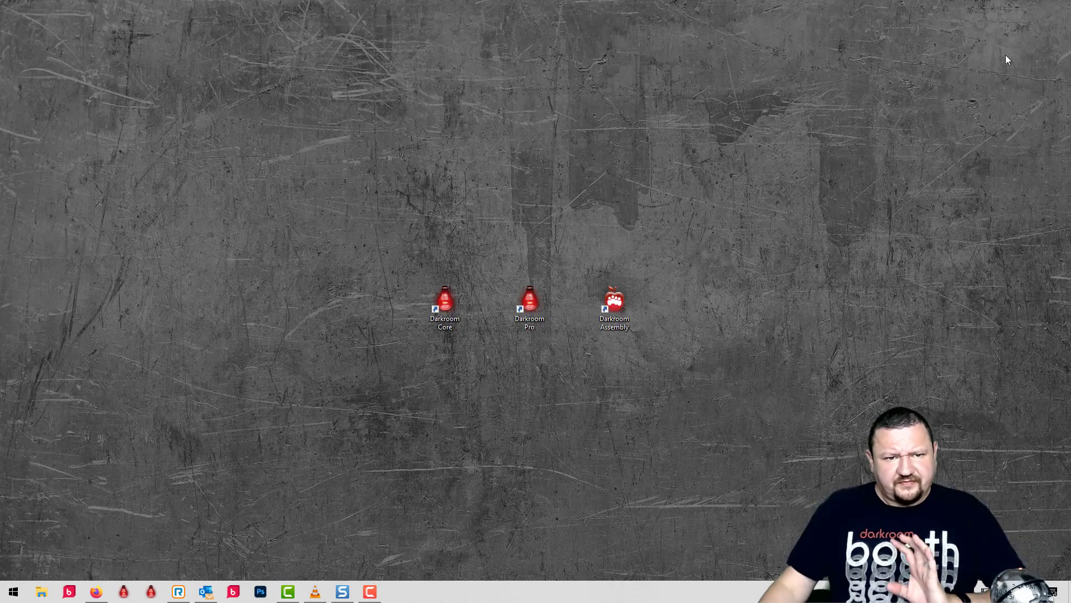
Select the Darkroom Core shortcut icon on the desktop.
click(529, 304)
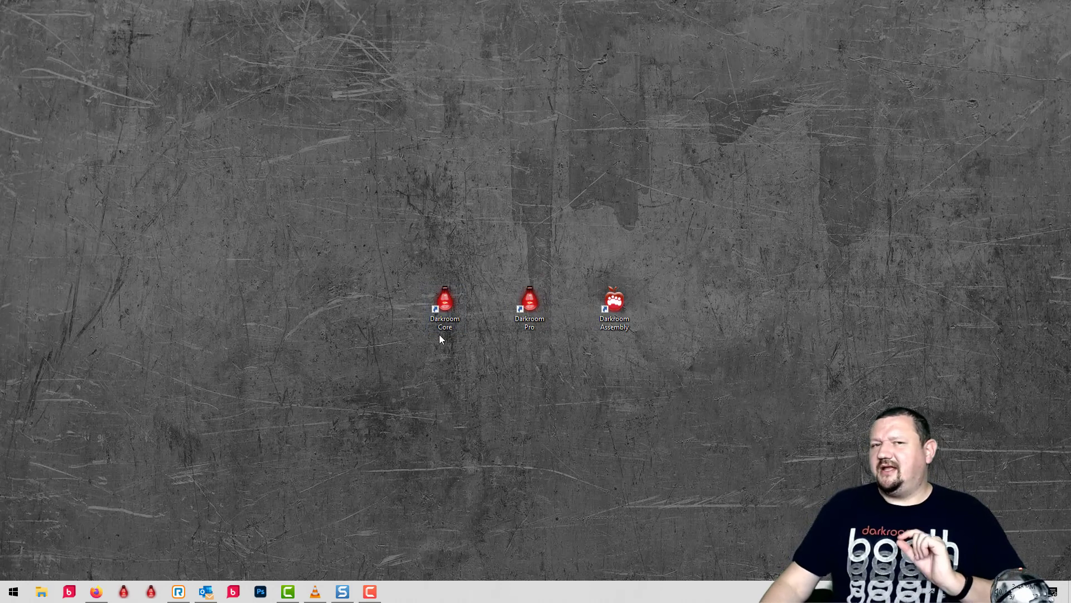
click(445, 307)
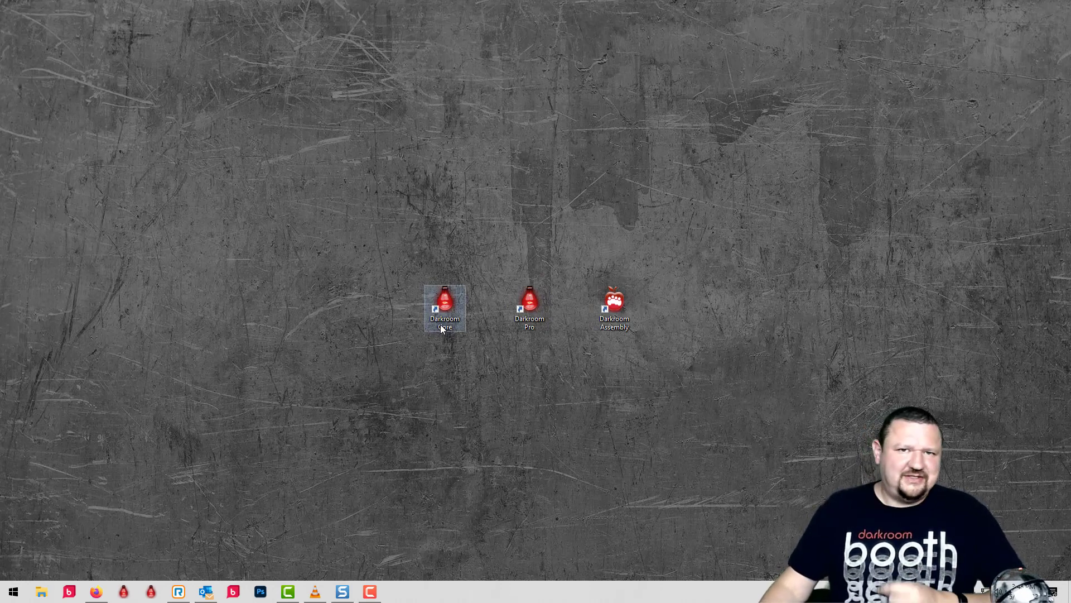